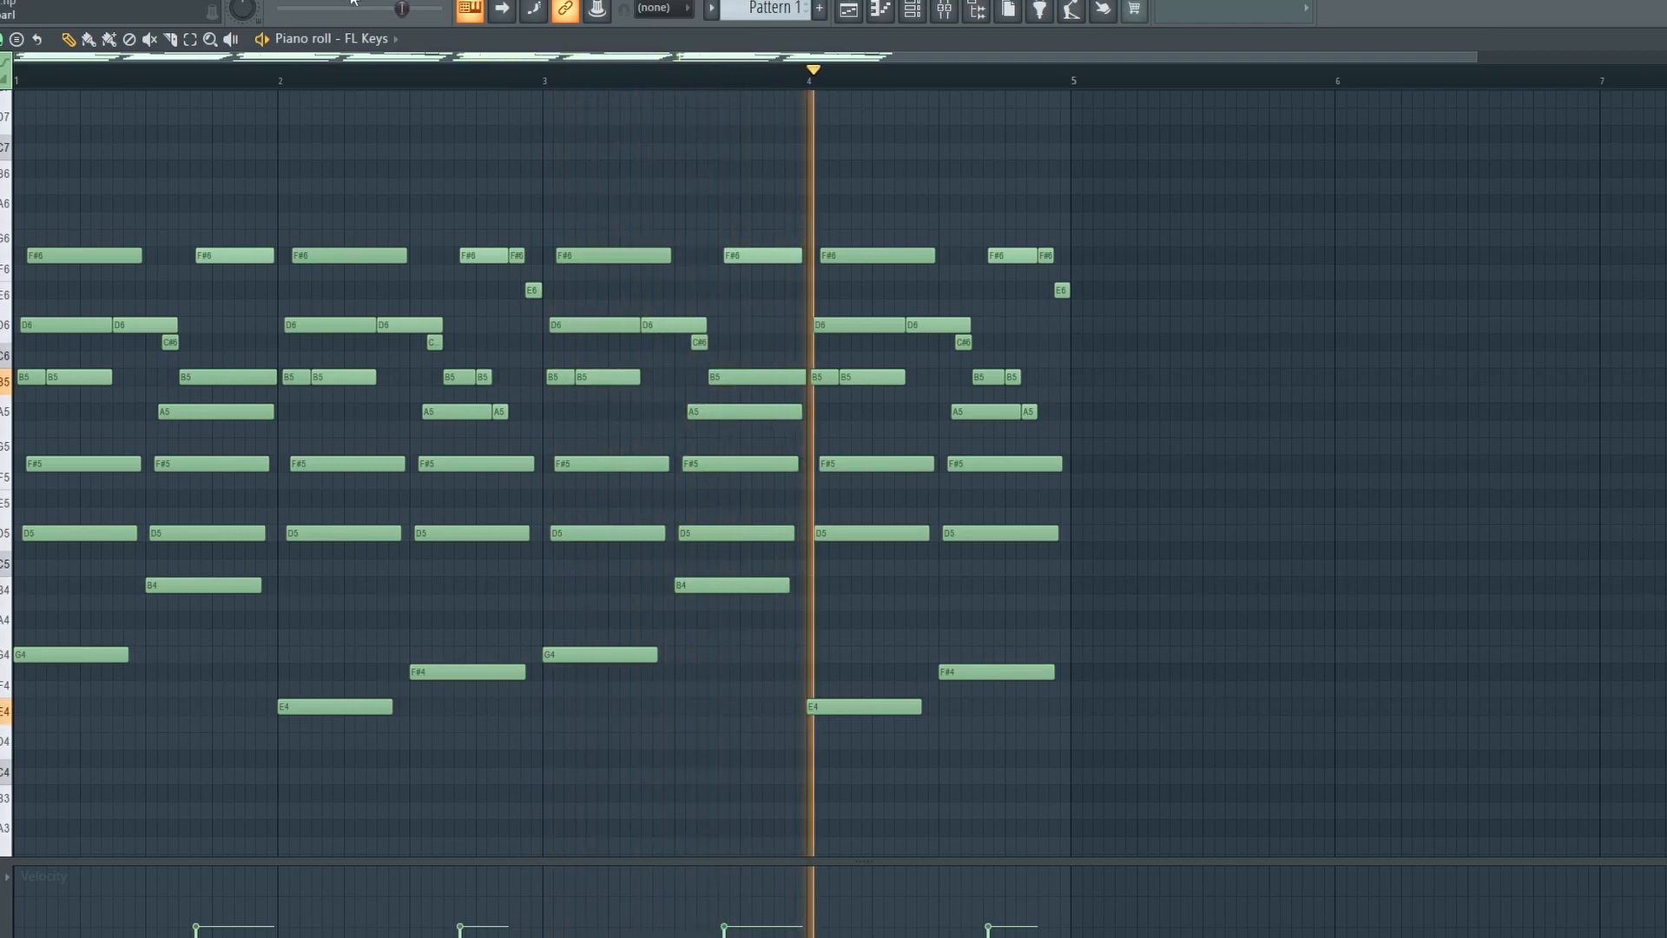
# Load the iZotope Vinyl effect into mixer Insert 1's effect slot.
pyautogui.click(1010, 70)
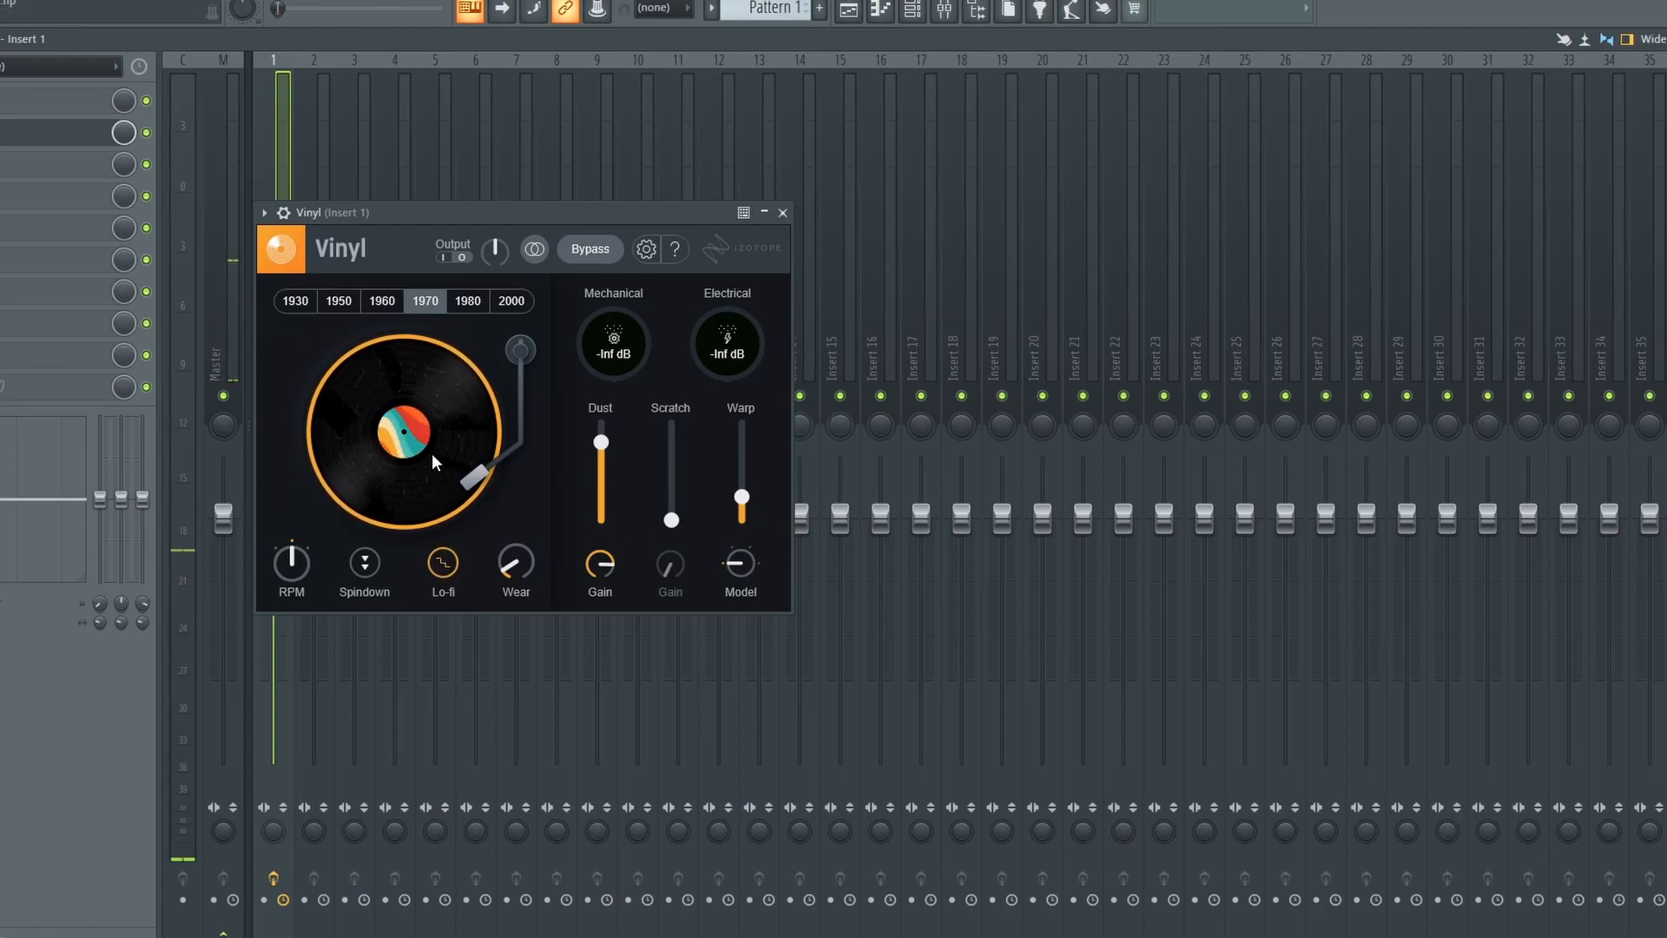
# Set Vinyl to the 1970 record era with dust removed, then show the Playlist.
pyautogui.click(338, 302)
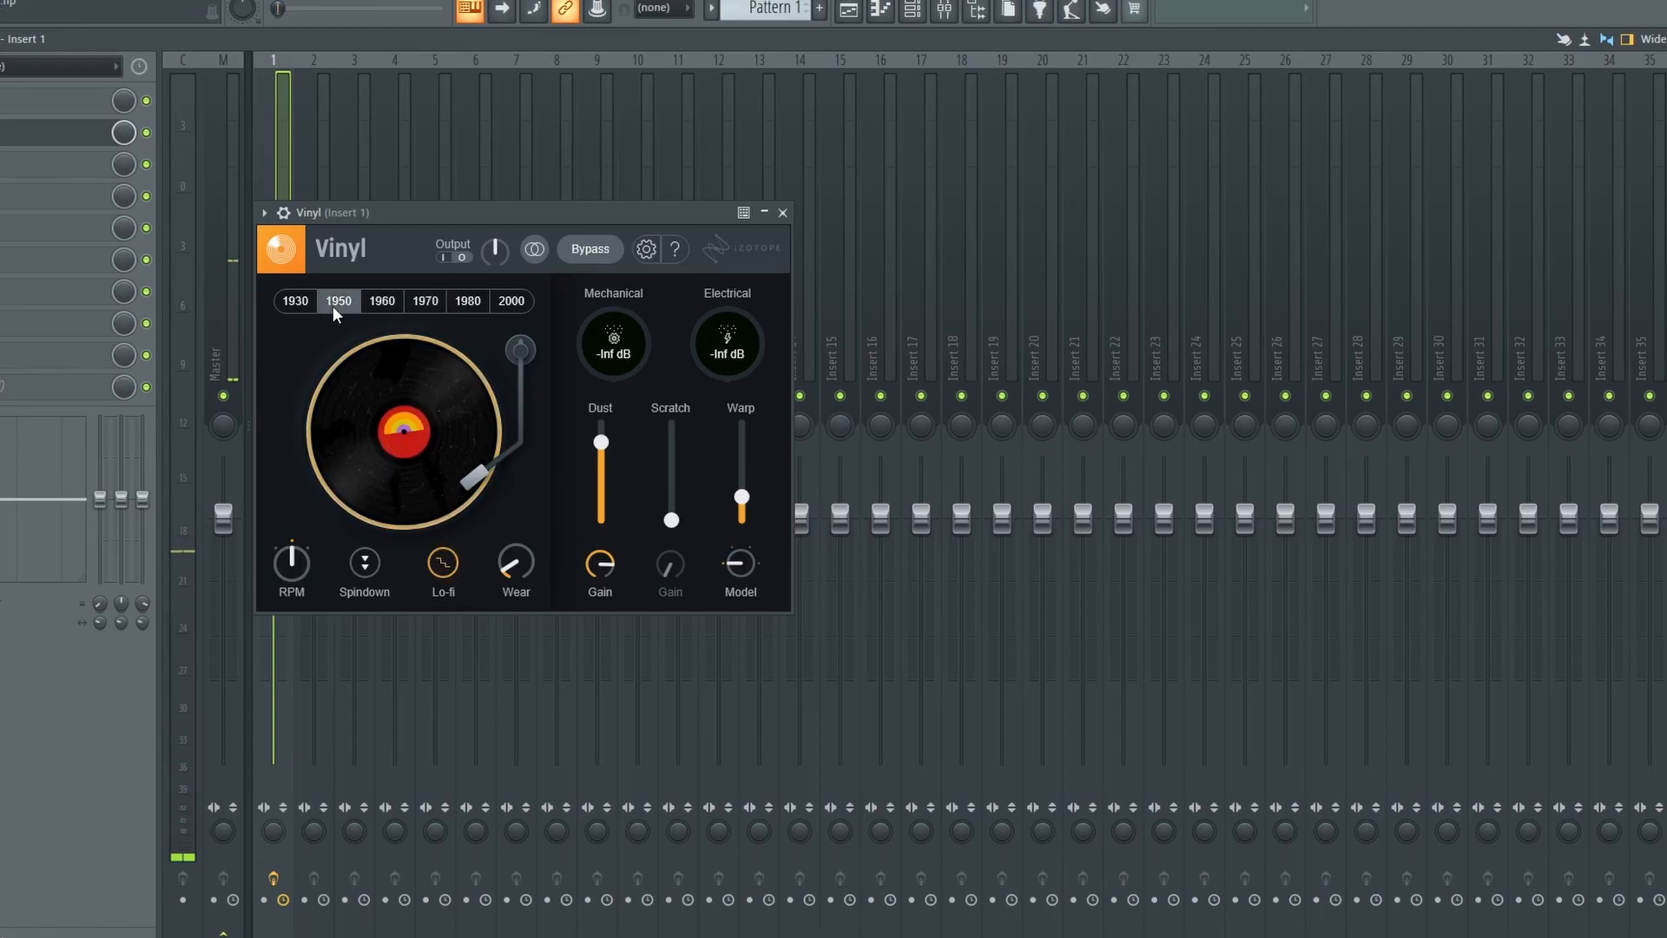
pyautogui.click(295, 301)
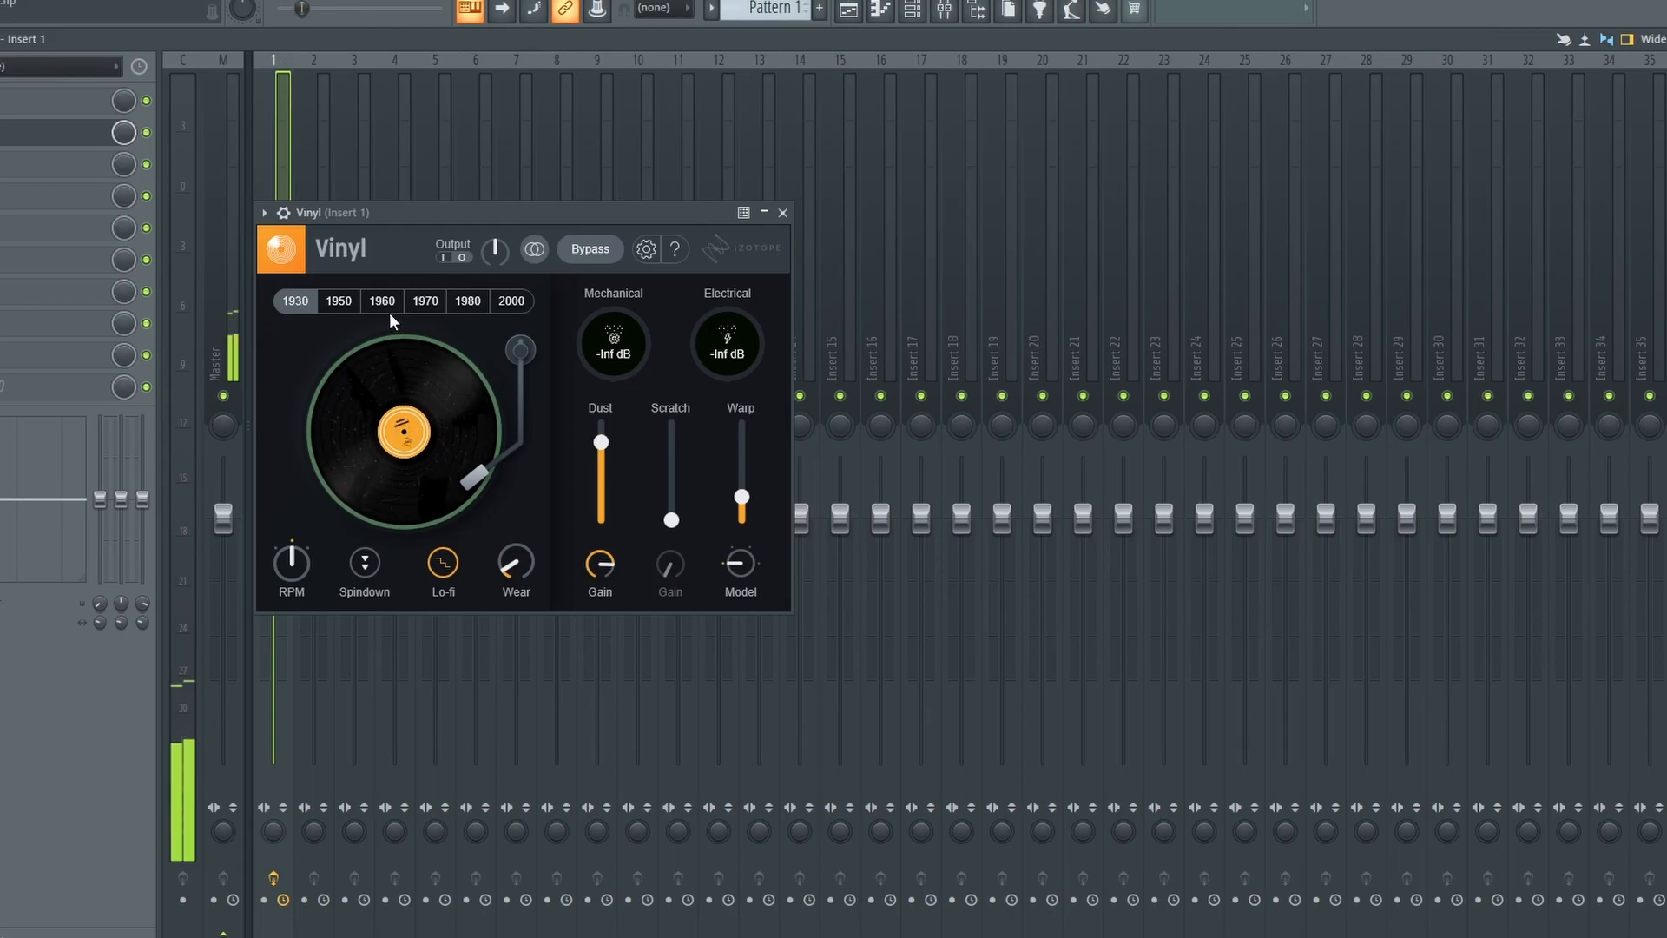
pyautogui.click(424, 300)
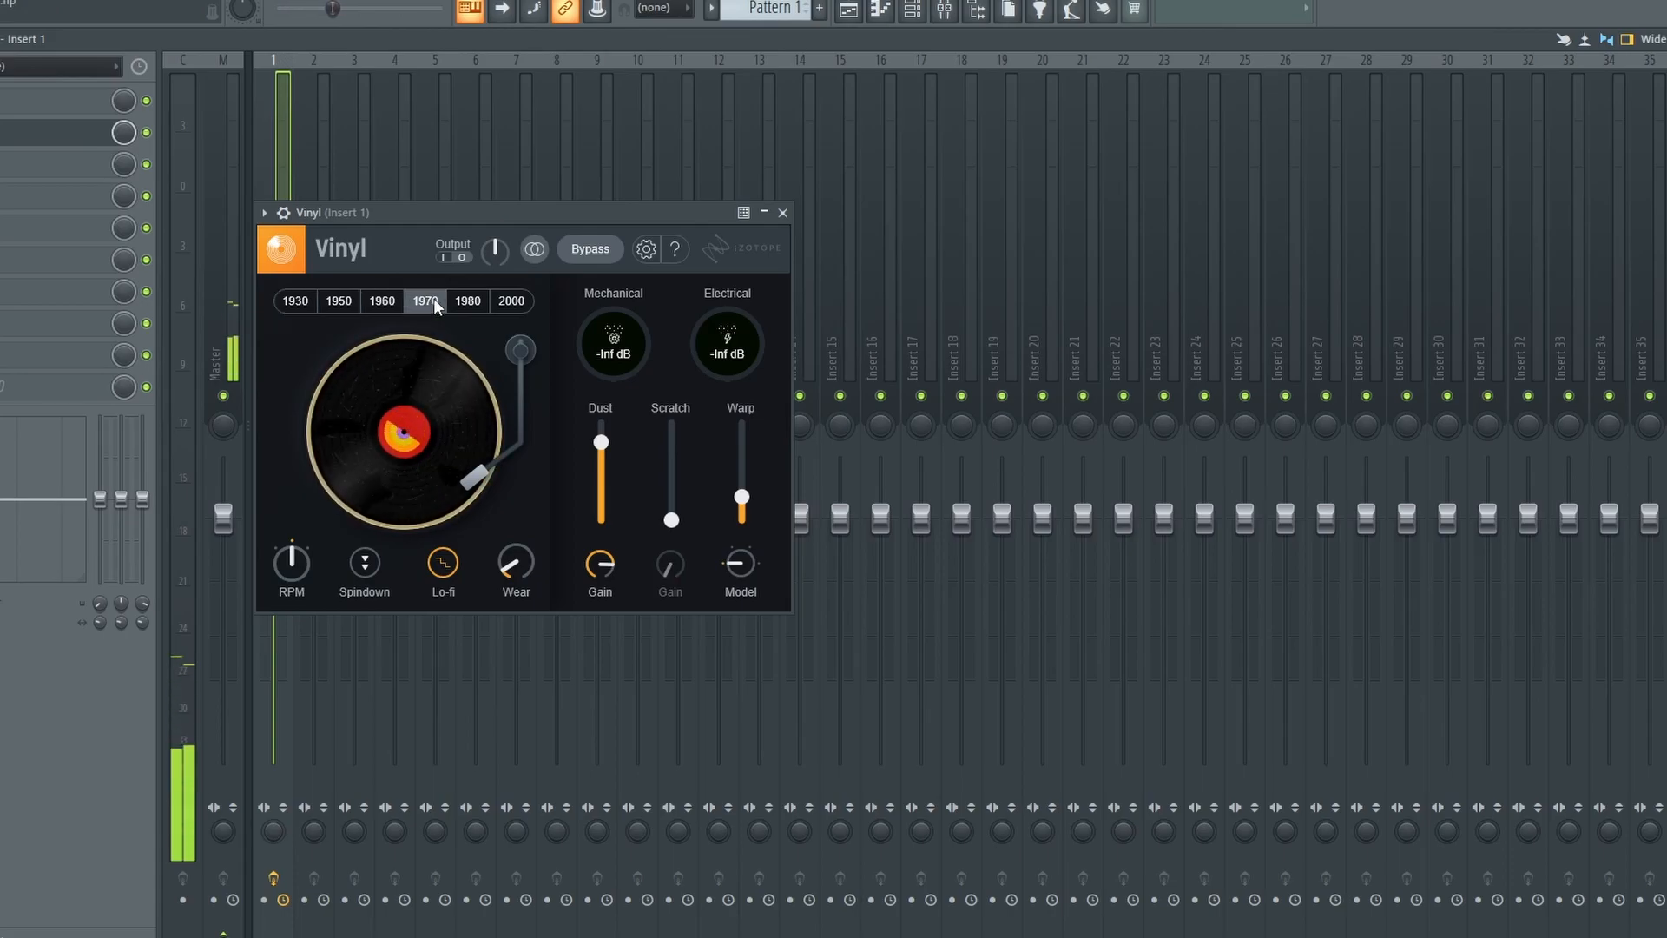
pyautogui.click(424, 301)
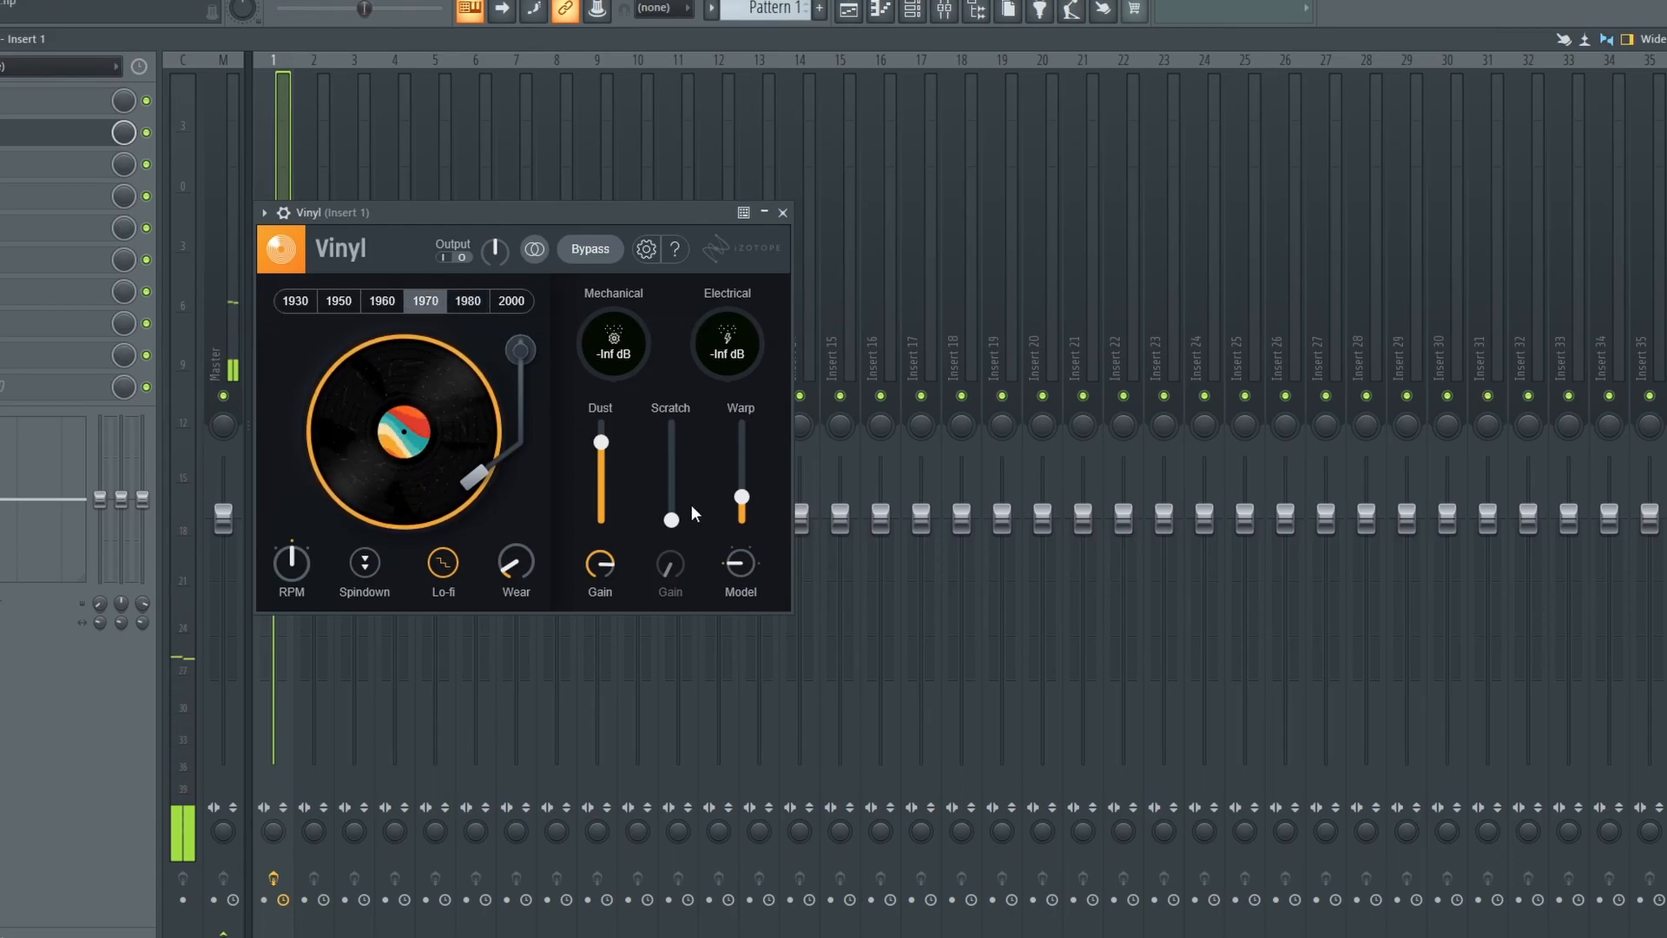
pyautogui.moveTo(601, 441); pyautogui.dragTo(601, 521)
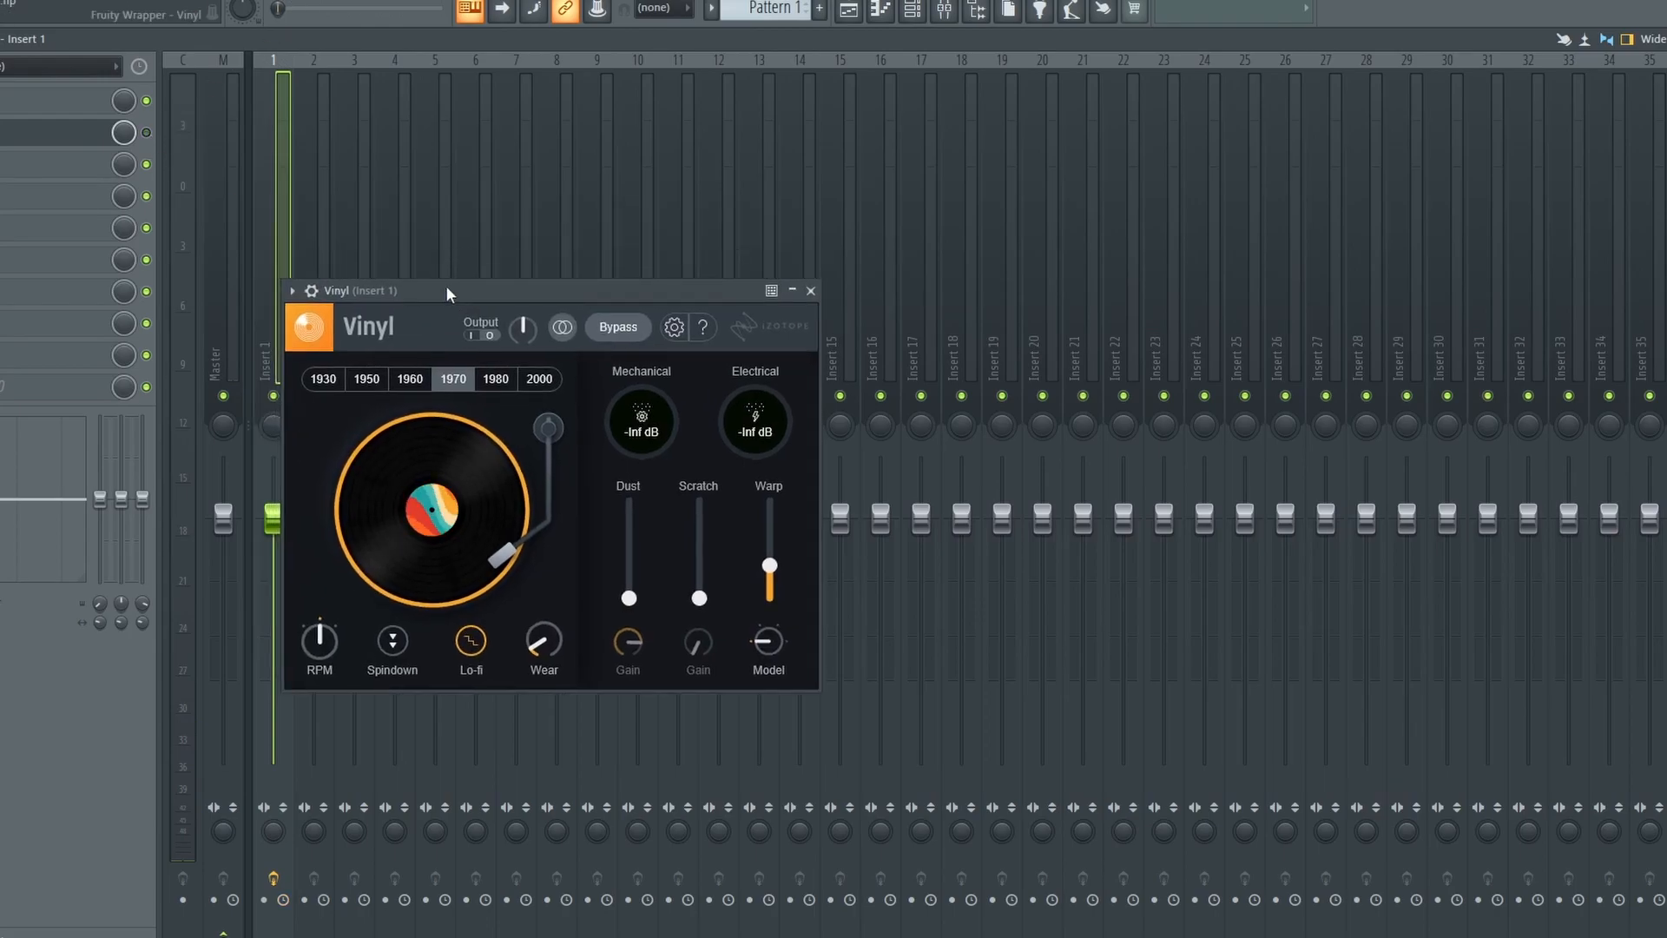
pyautogui.click(810, 290)
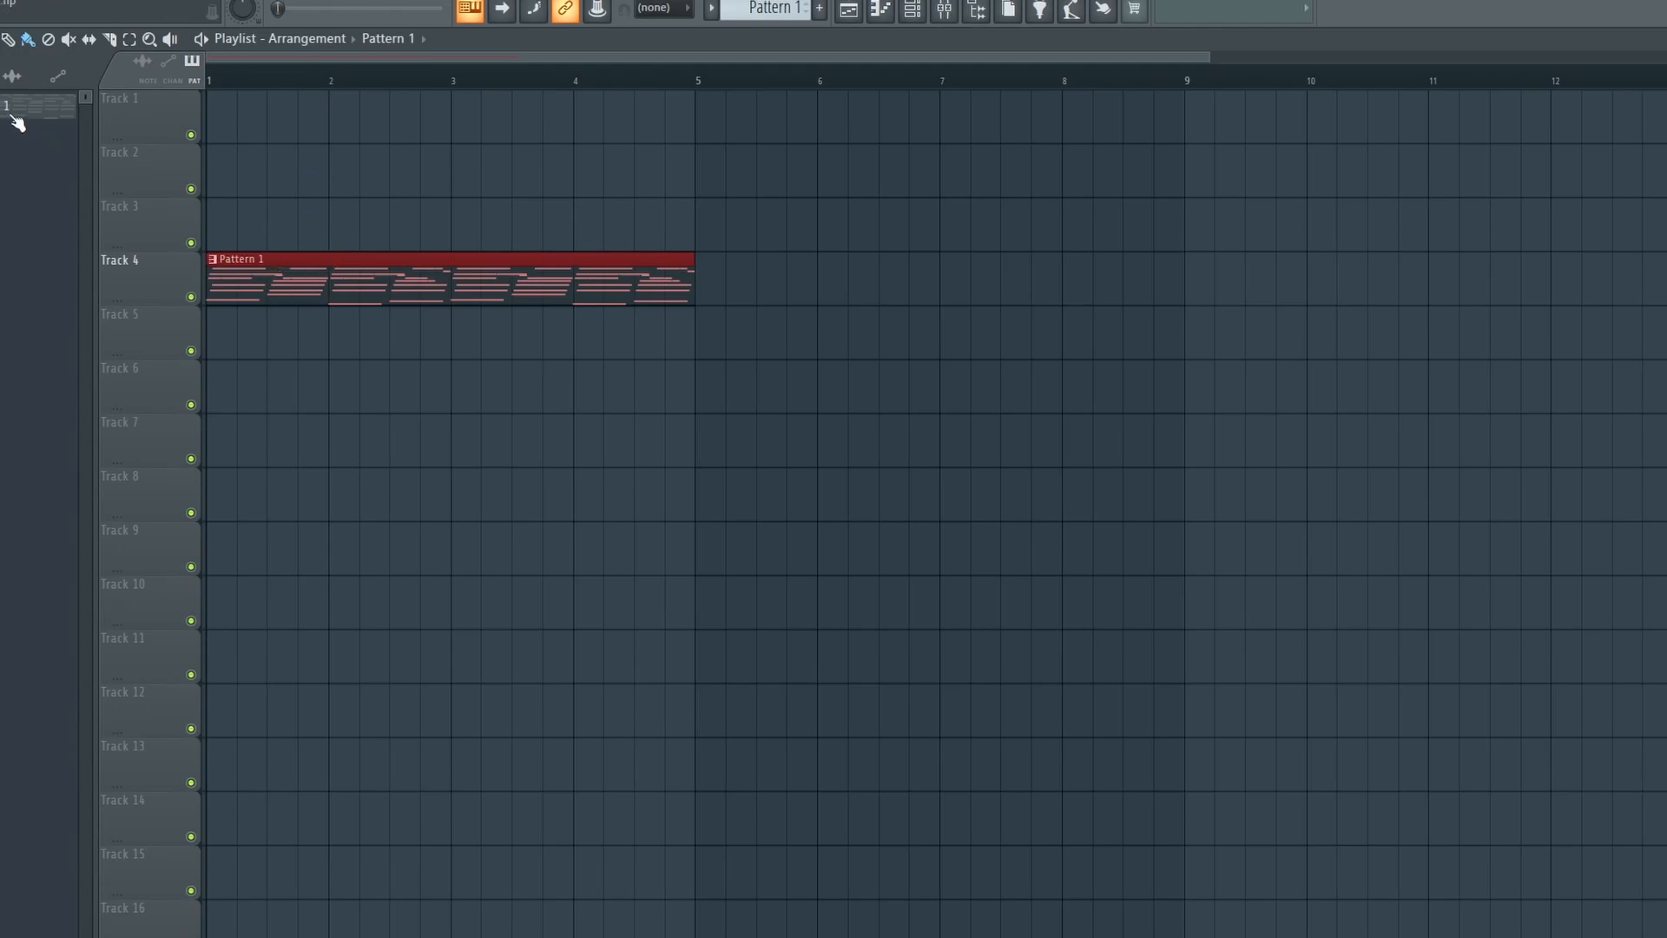
# Render Pattern 1 from the Playlist picker to a WAV audio clip.
pyautogui.rightClick(37, 102)
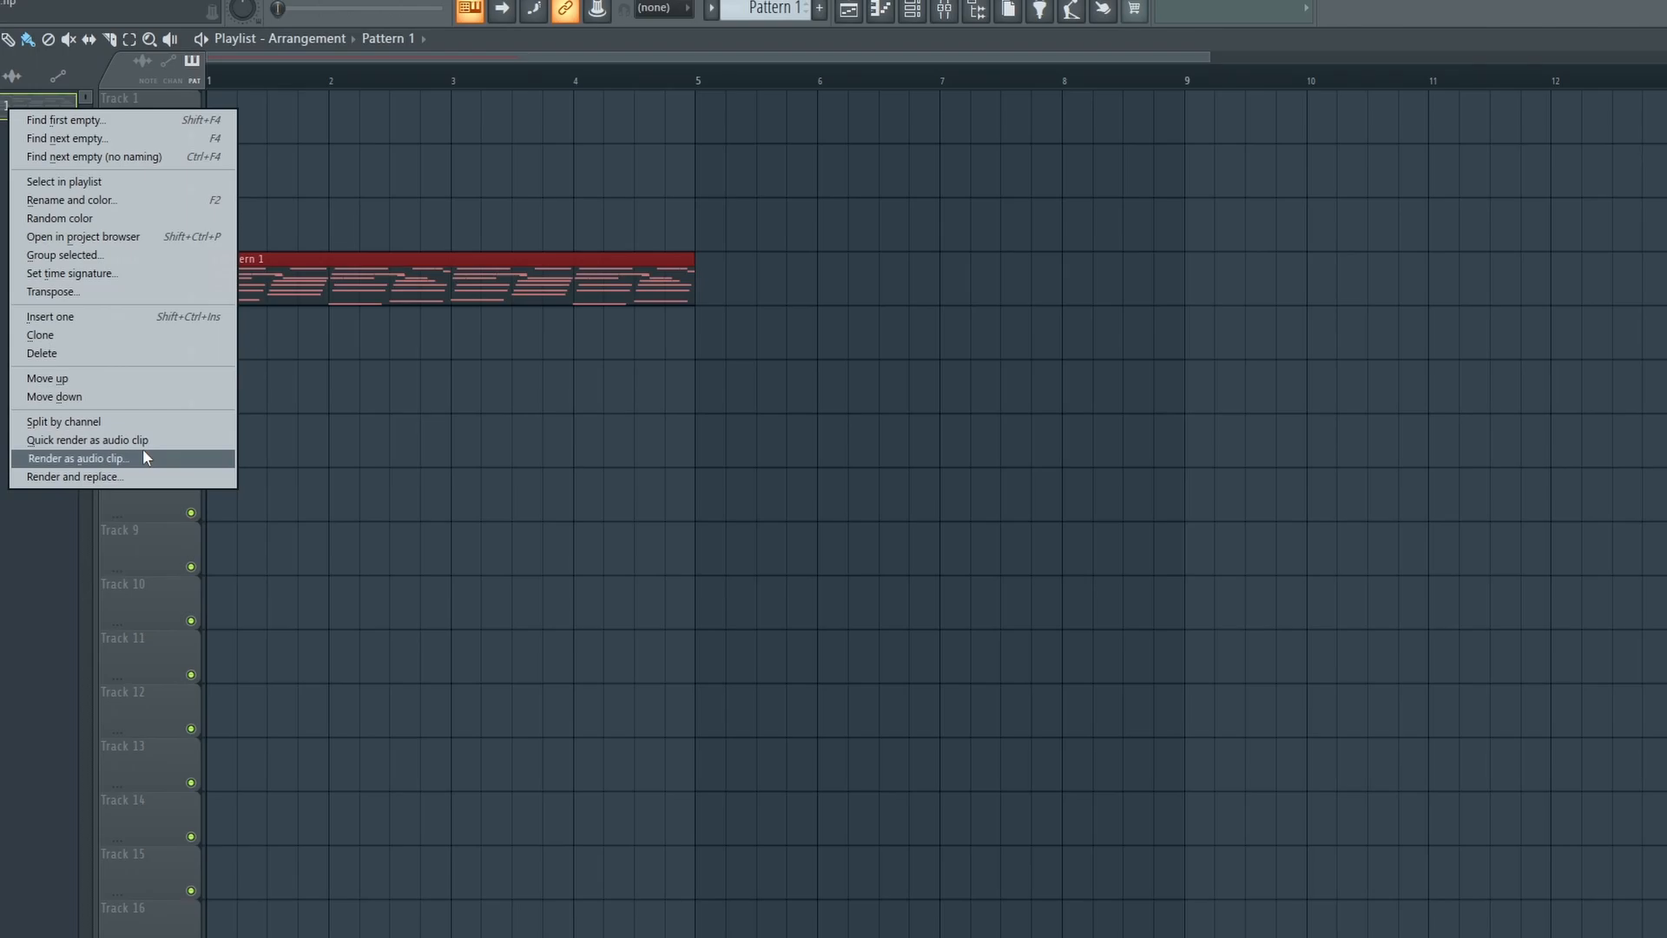
pyautogui.click(76, 459)
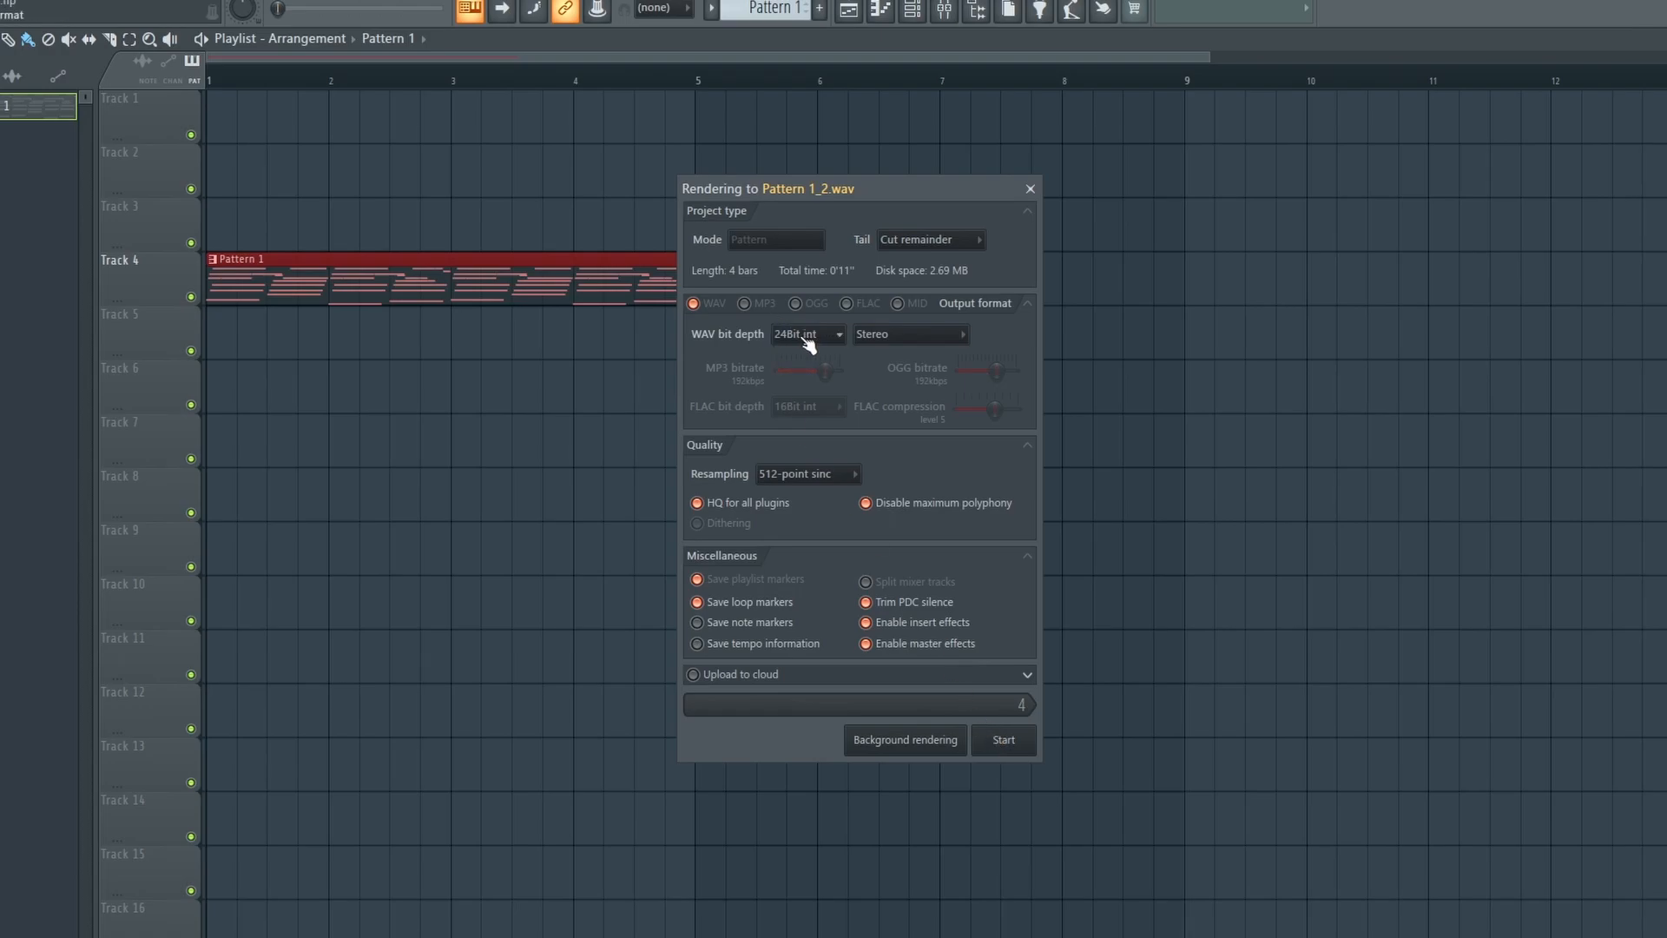
pyautogui.moveTo(805, 342)
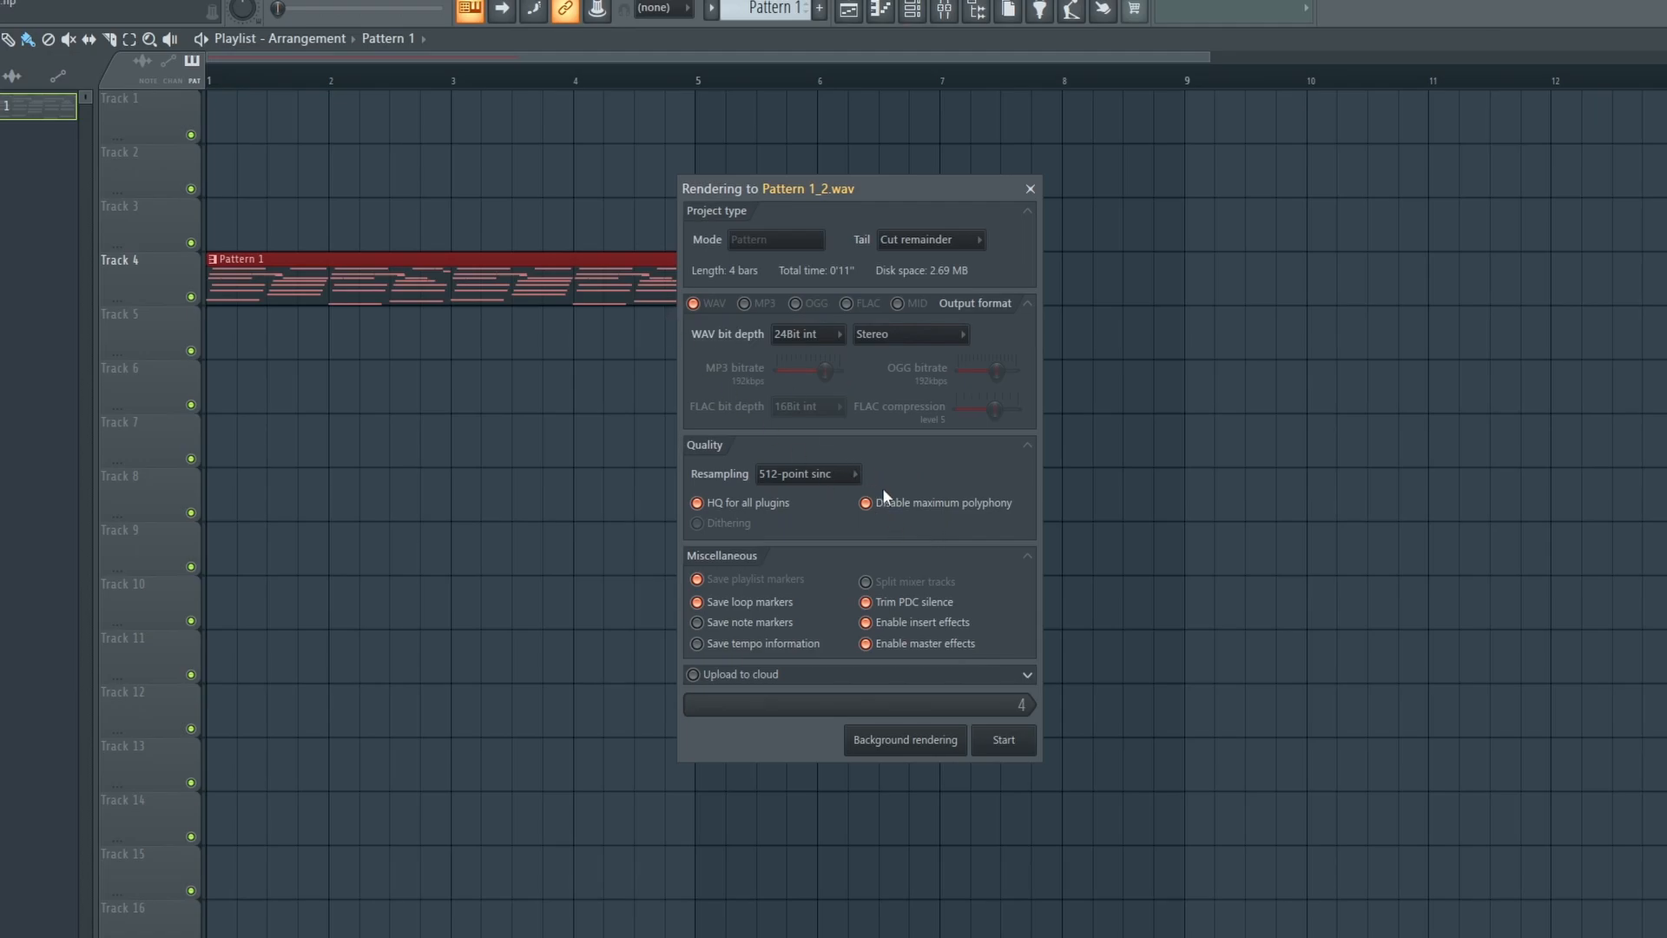
pyautogui.moveTo(810, 506)
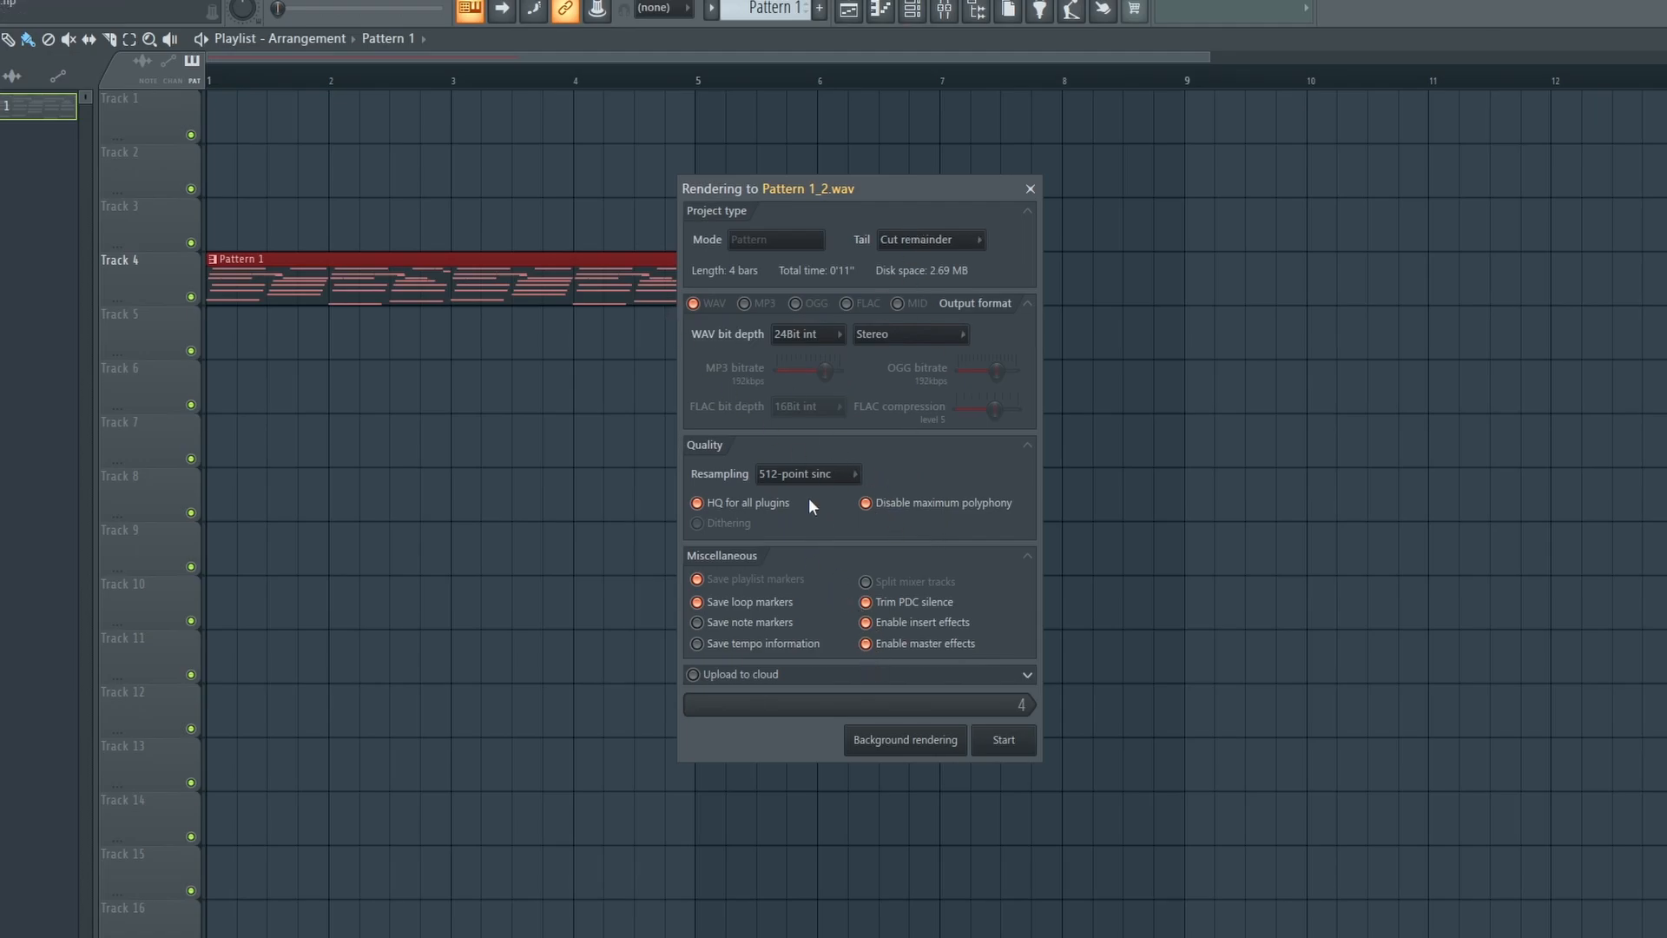
pyautogui.click(1000, 739)
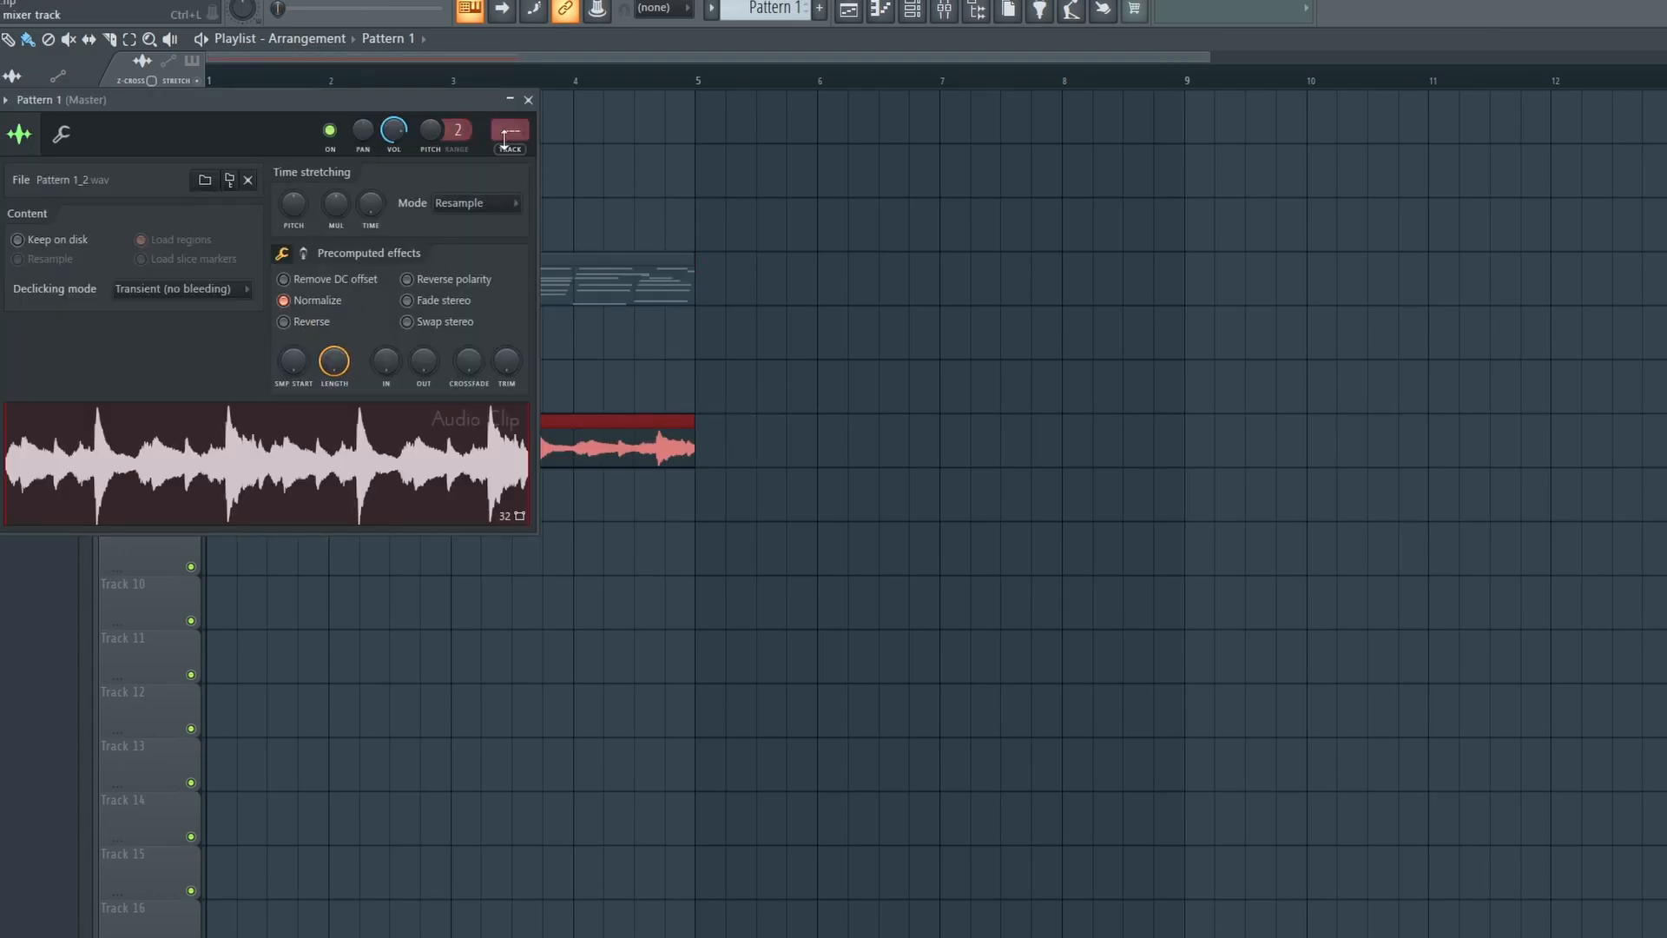
# Send the rendered Pattern 1_2 audio to Edison and close its clip settings.
pyautogui.click(527, 99)
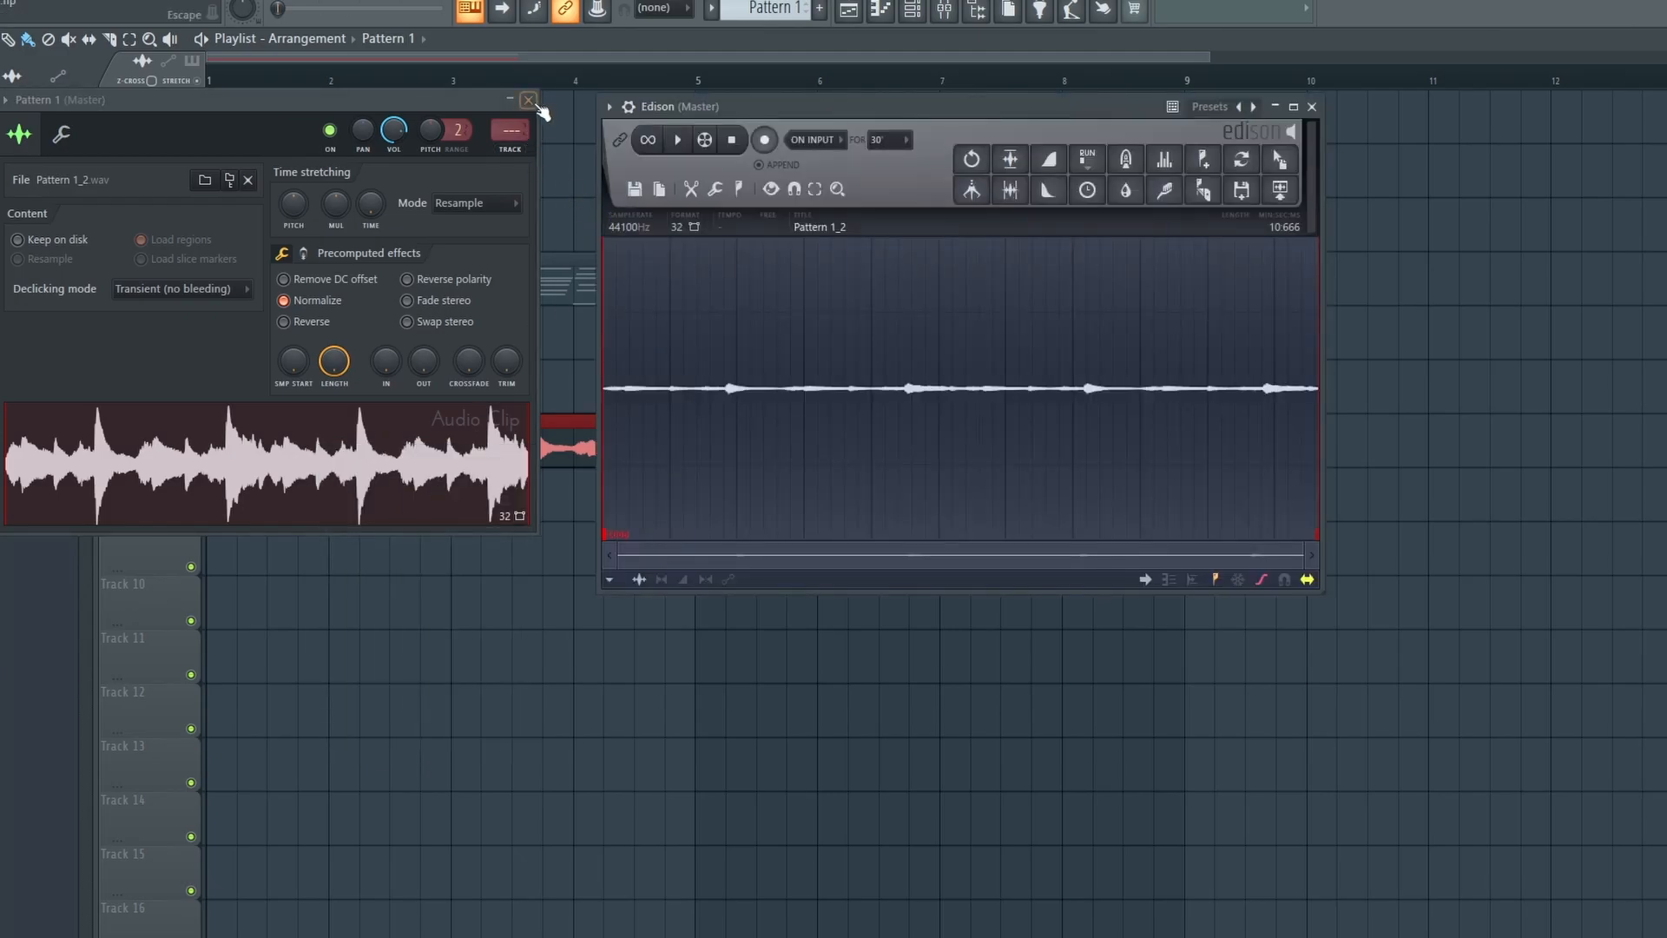
pyautogui.click(528, 100)
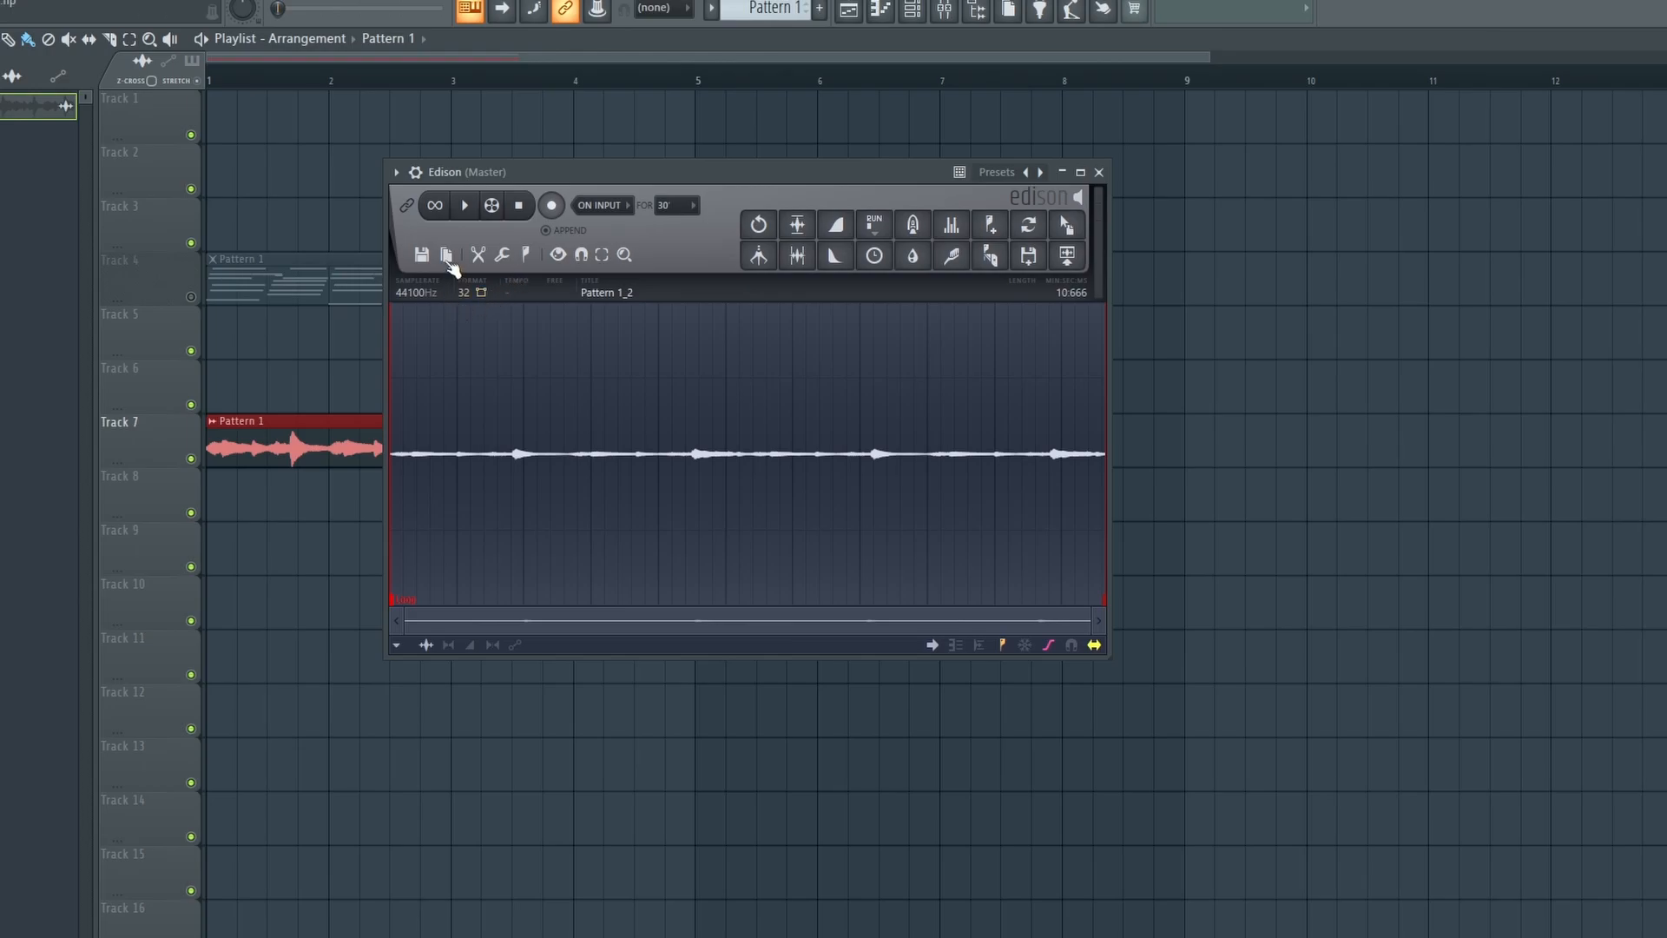
# Resample the rendered audio to 3000 Hz in Edison's sample properties.
pyautogui.click(447, 255)
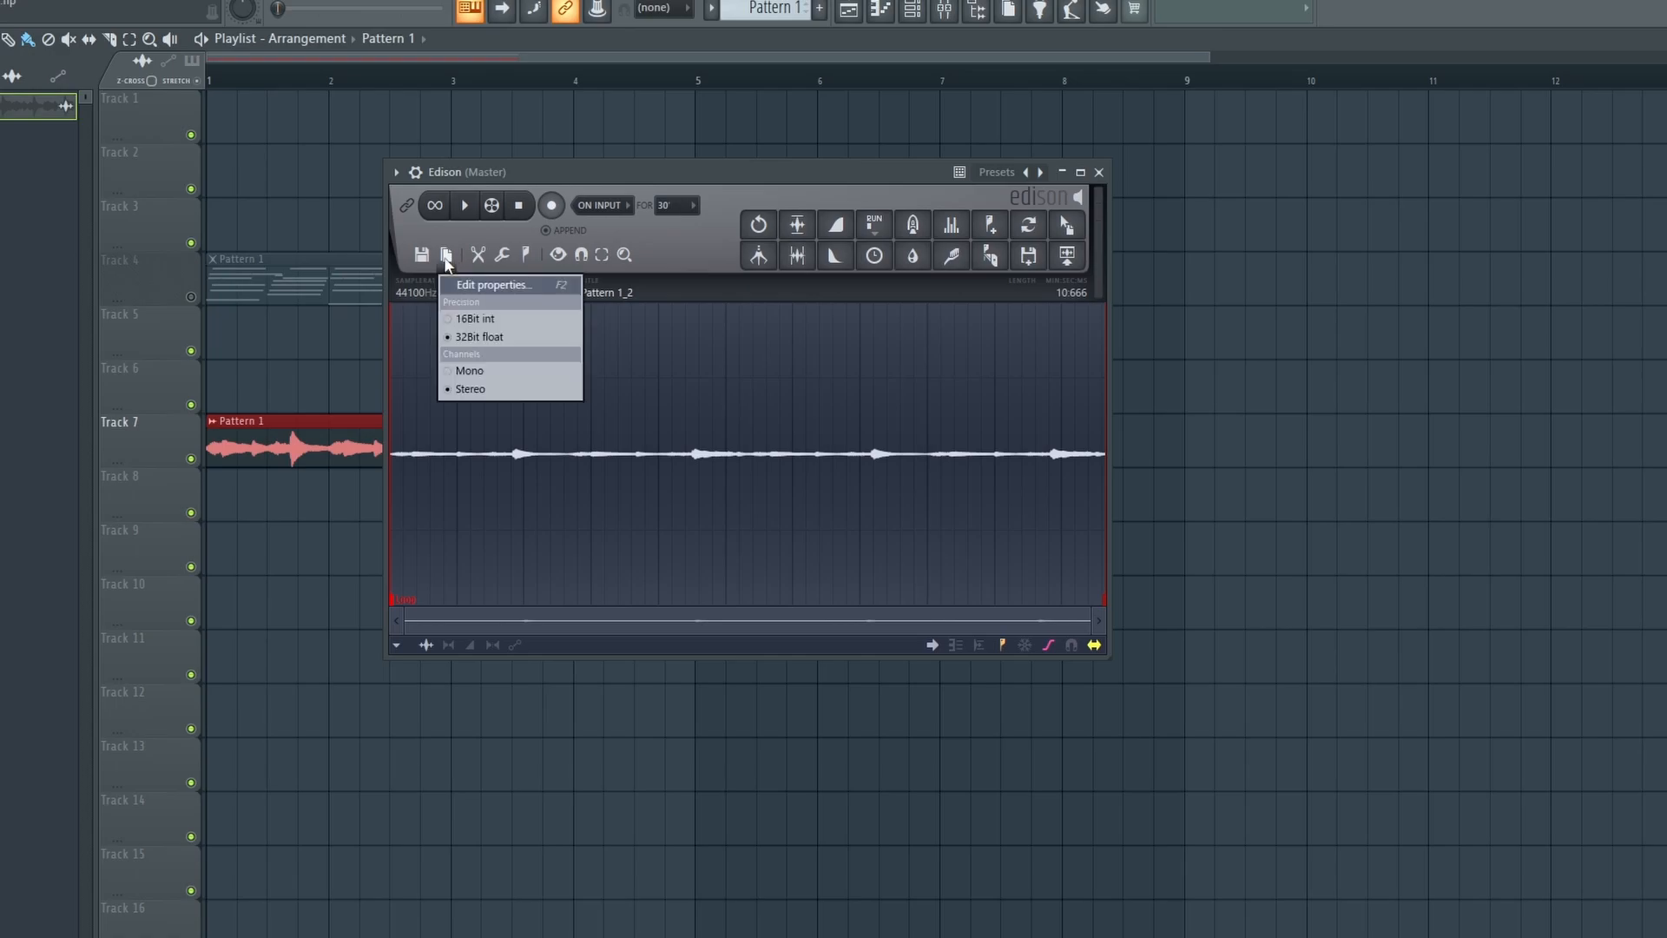
pyautogui.click(493, 283)
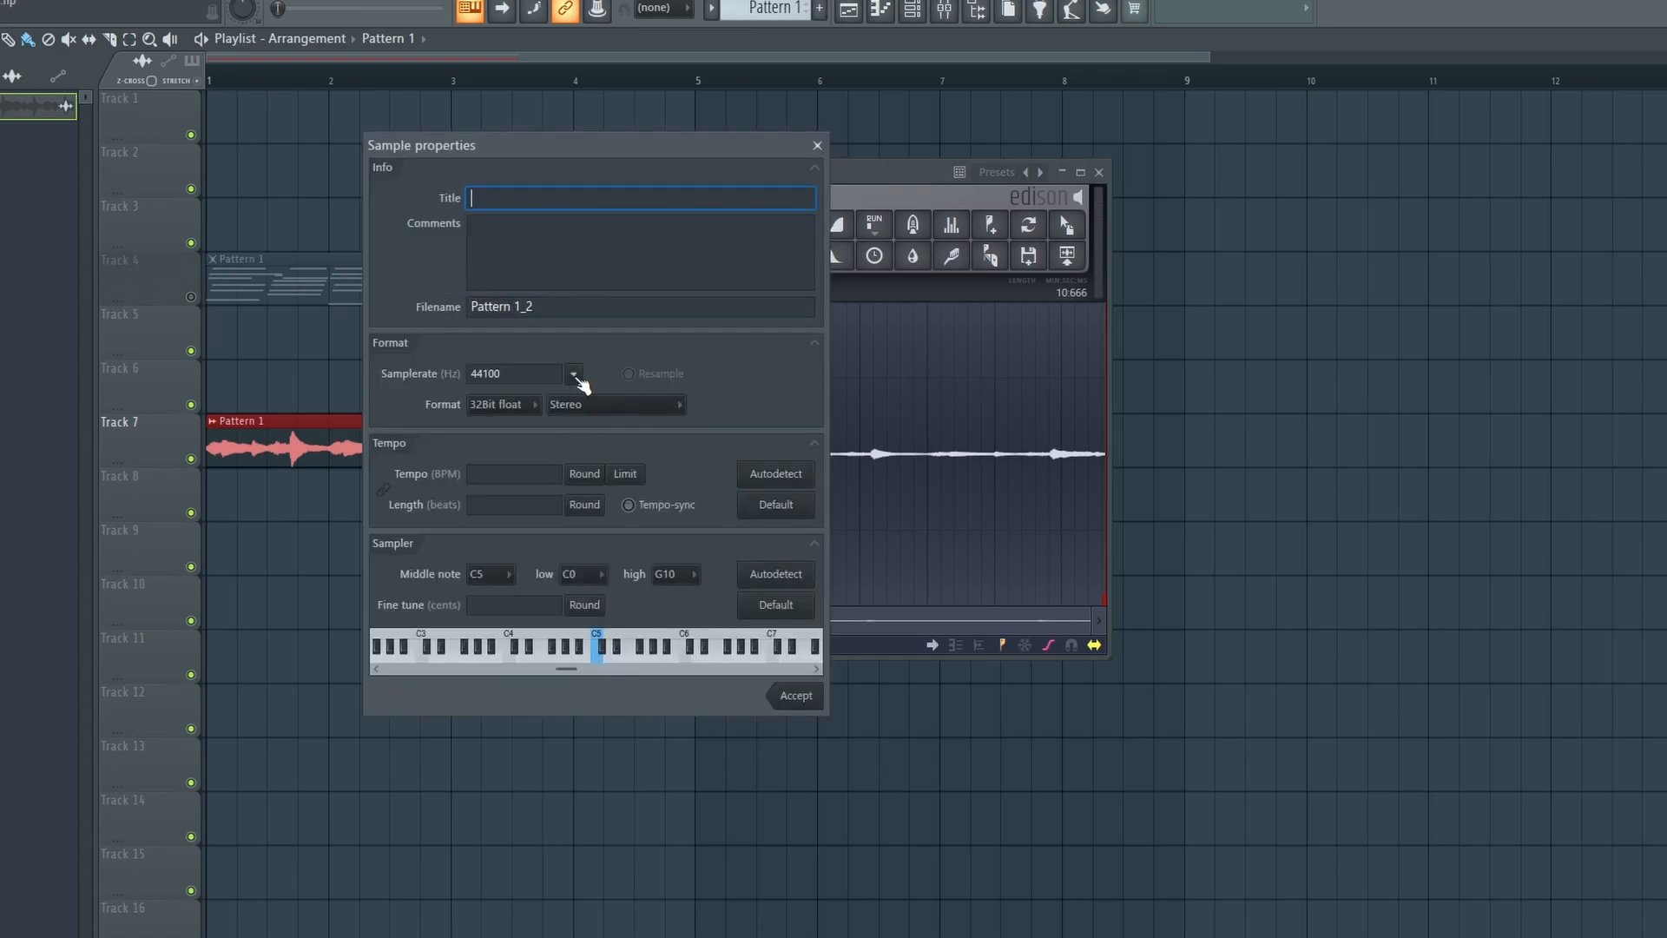
pyautogui.moveTo(593, 145); pyautogui.dragTo(686, 139)
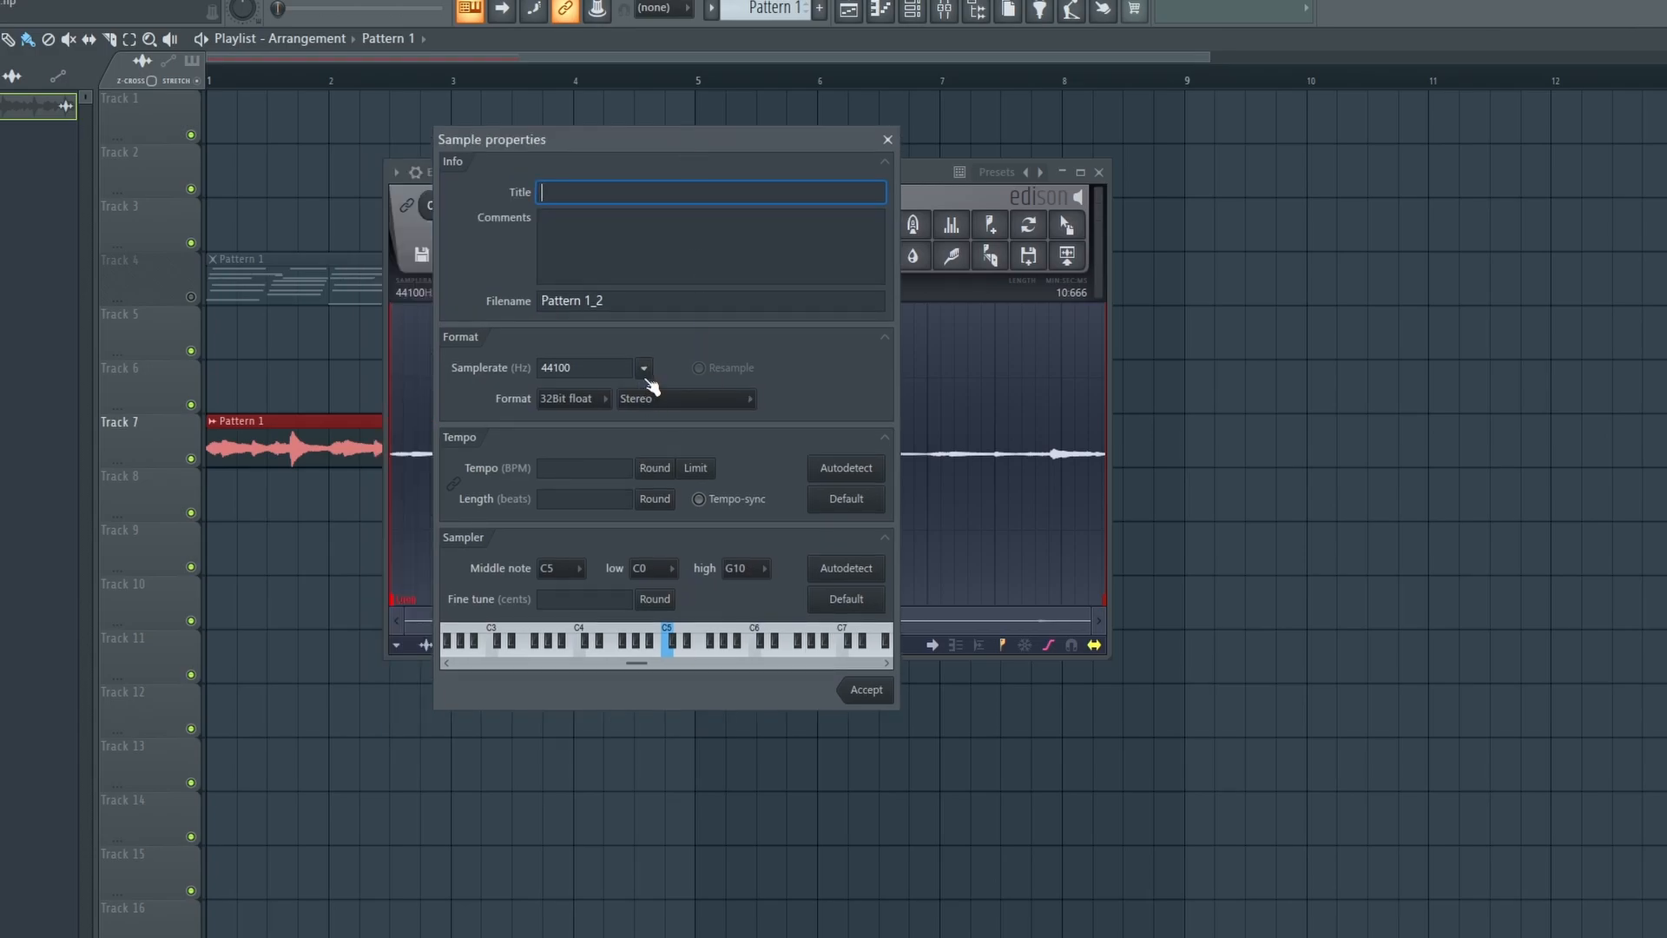
pyautogui.click(642, 368)
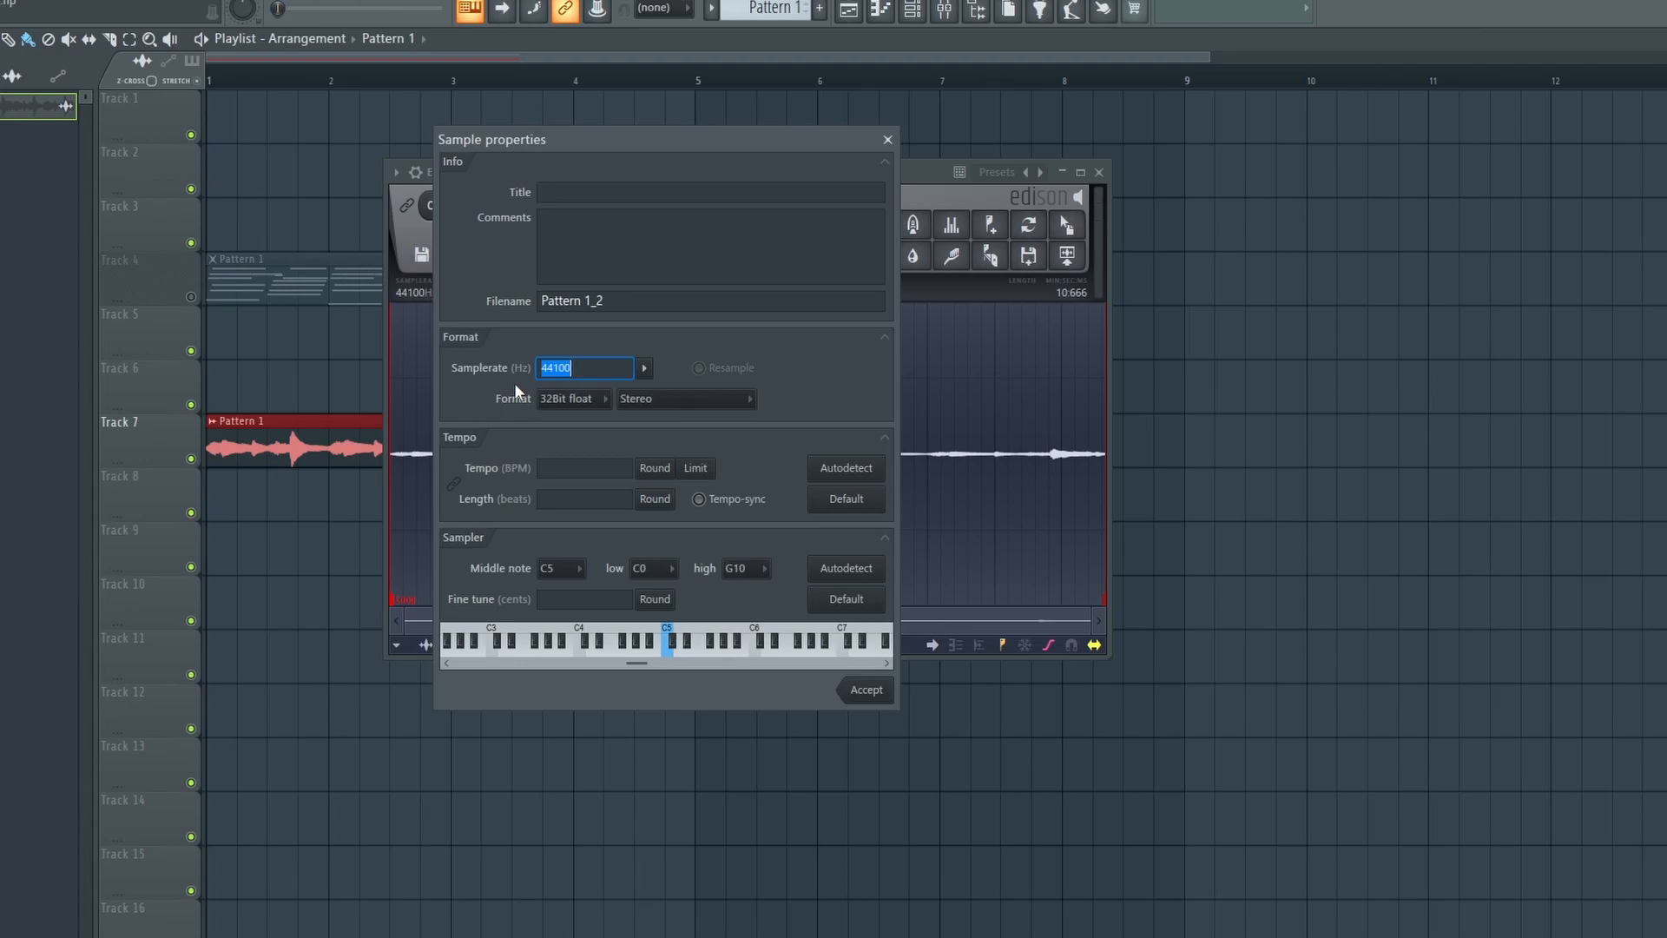
pyautogui.click(642, 368)
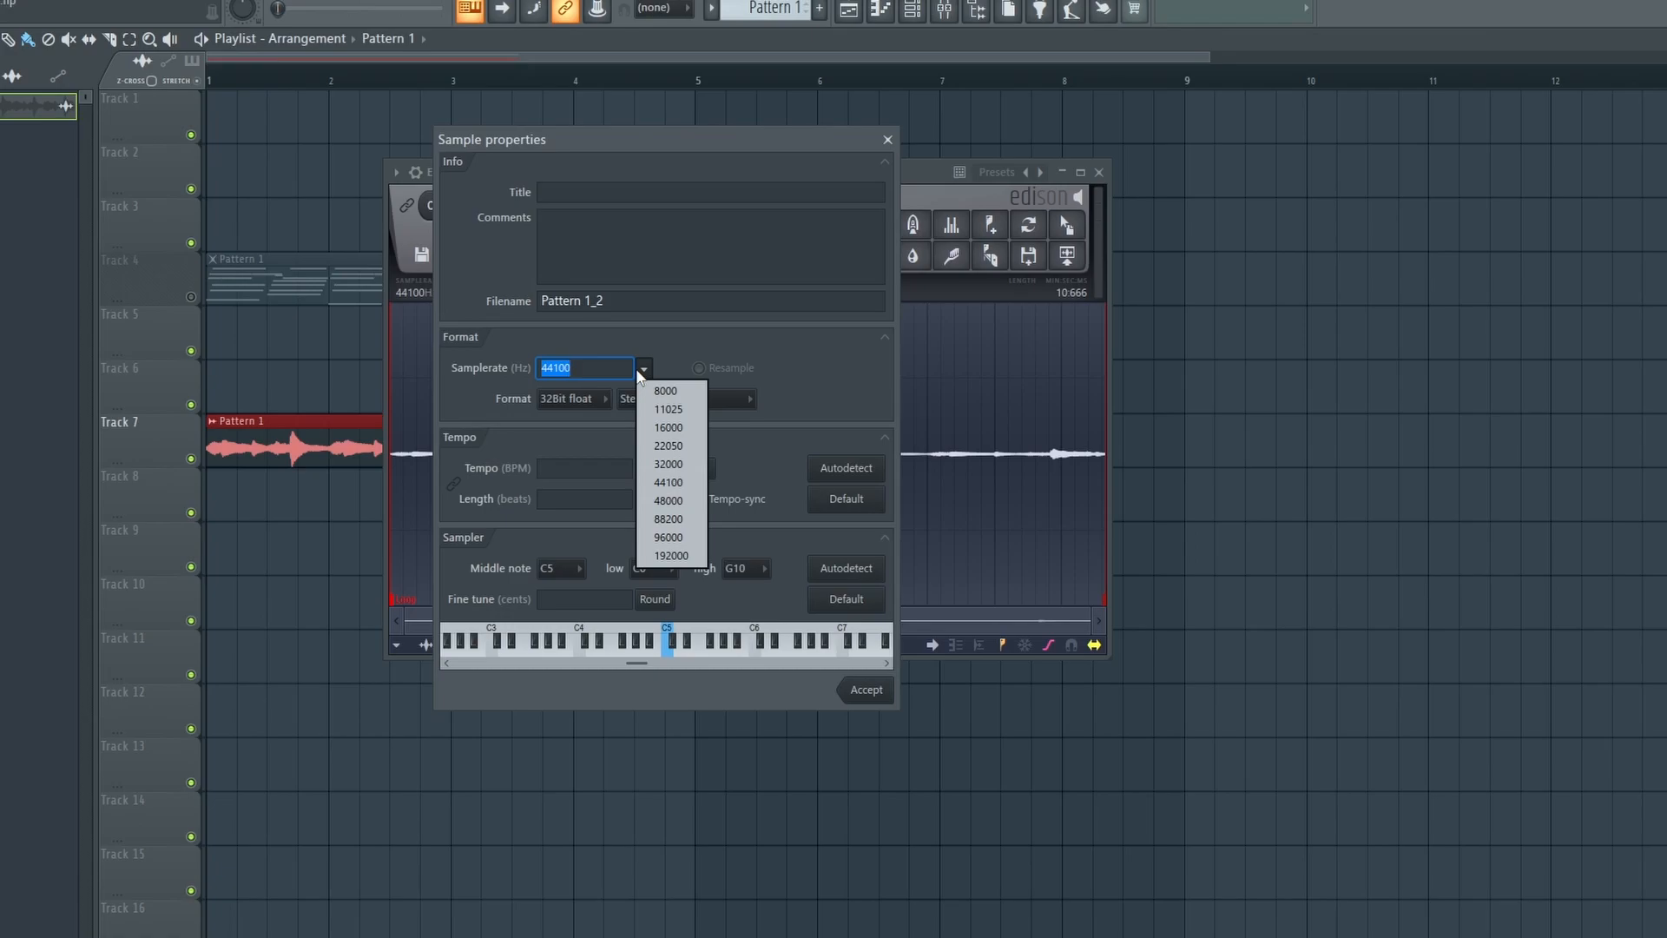
pyautogui.moveTo(605, 371)
pyautogui.write('3200')
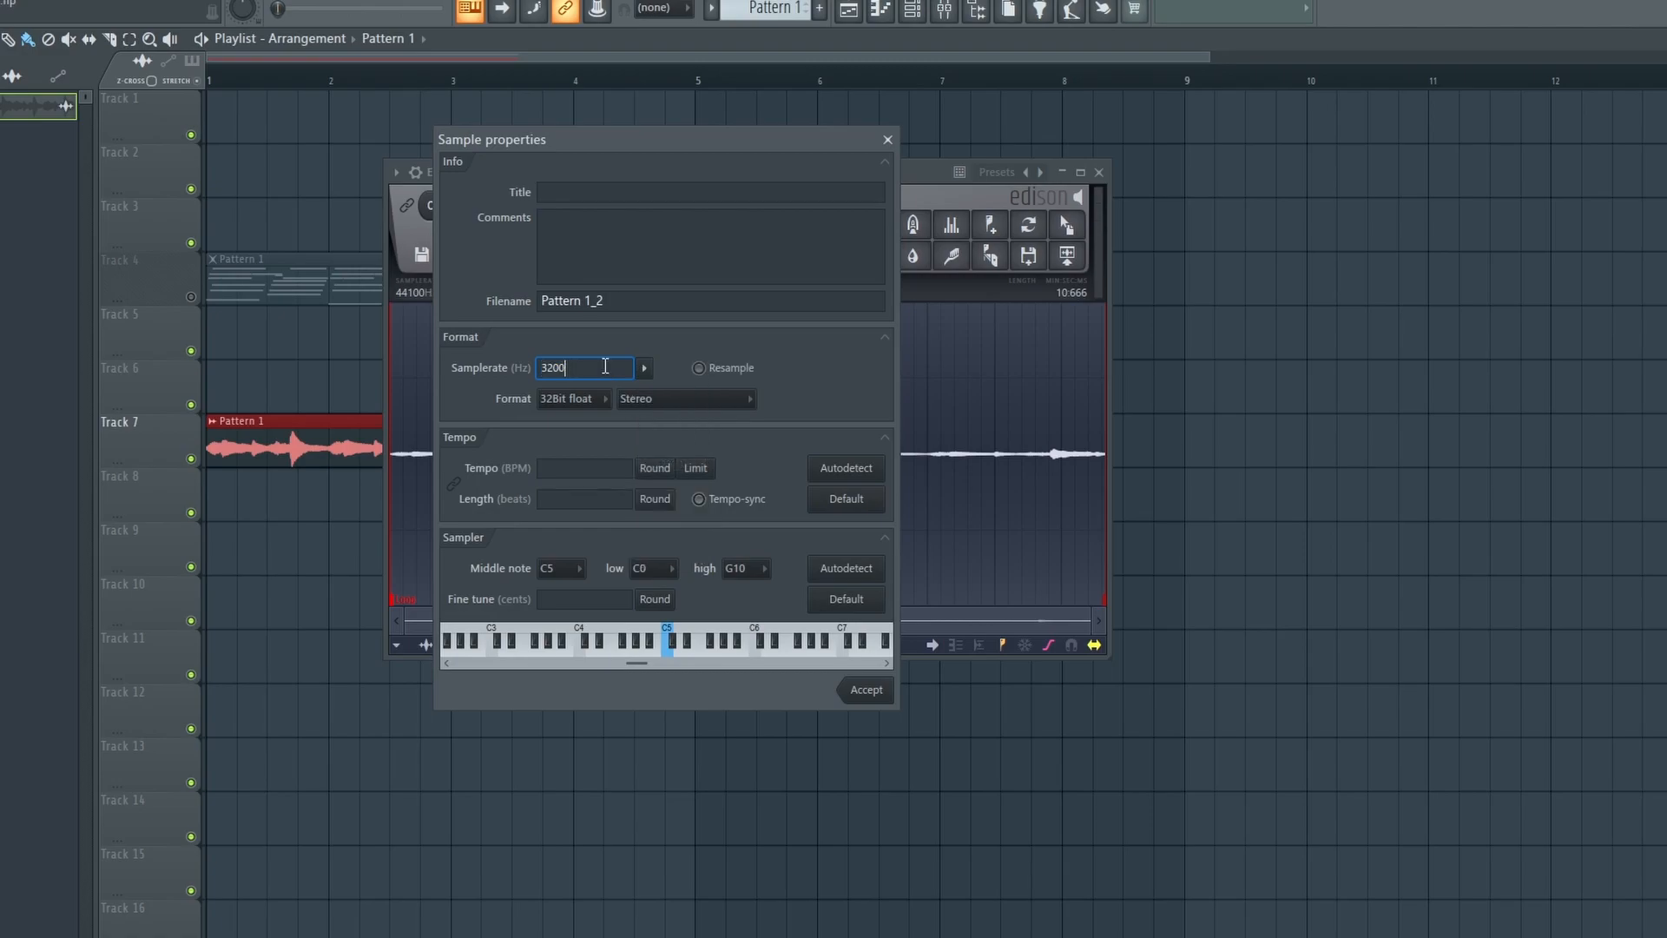
pyautogui.press('backspace')
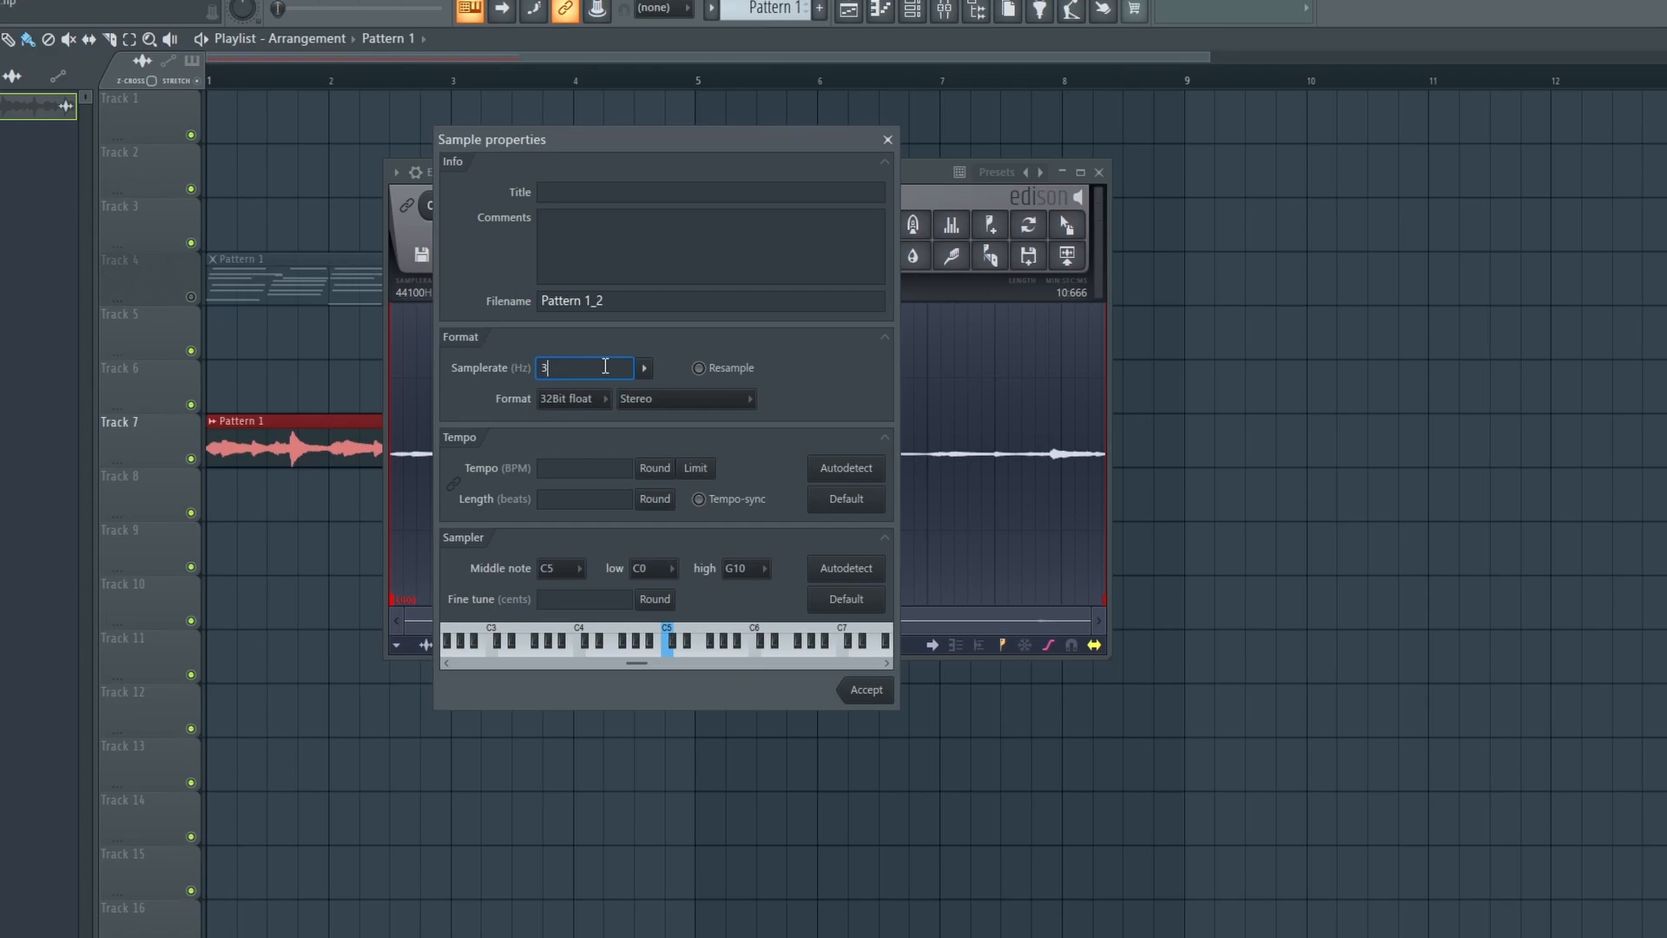
pyautogui.write('000')
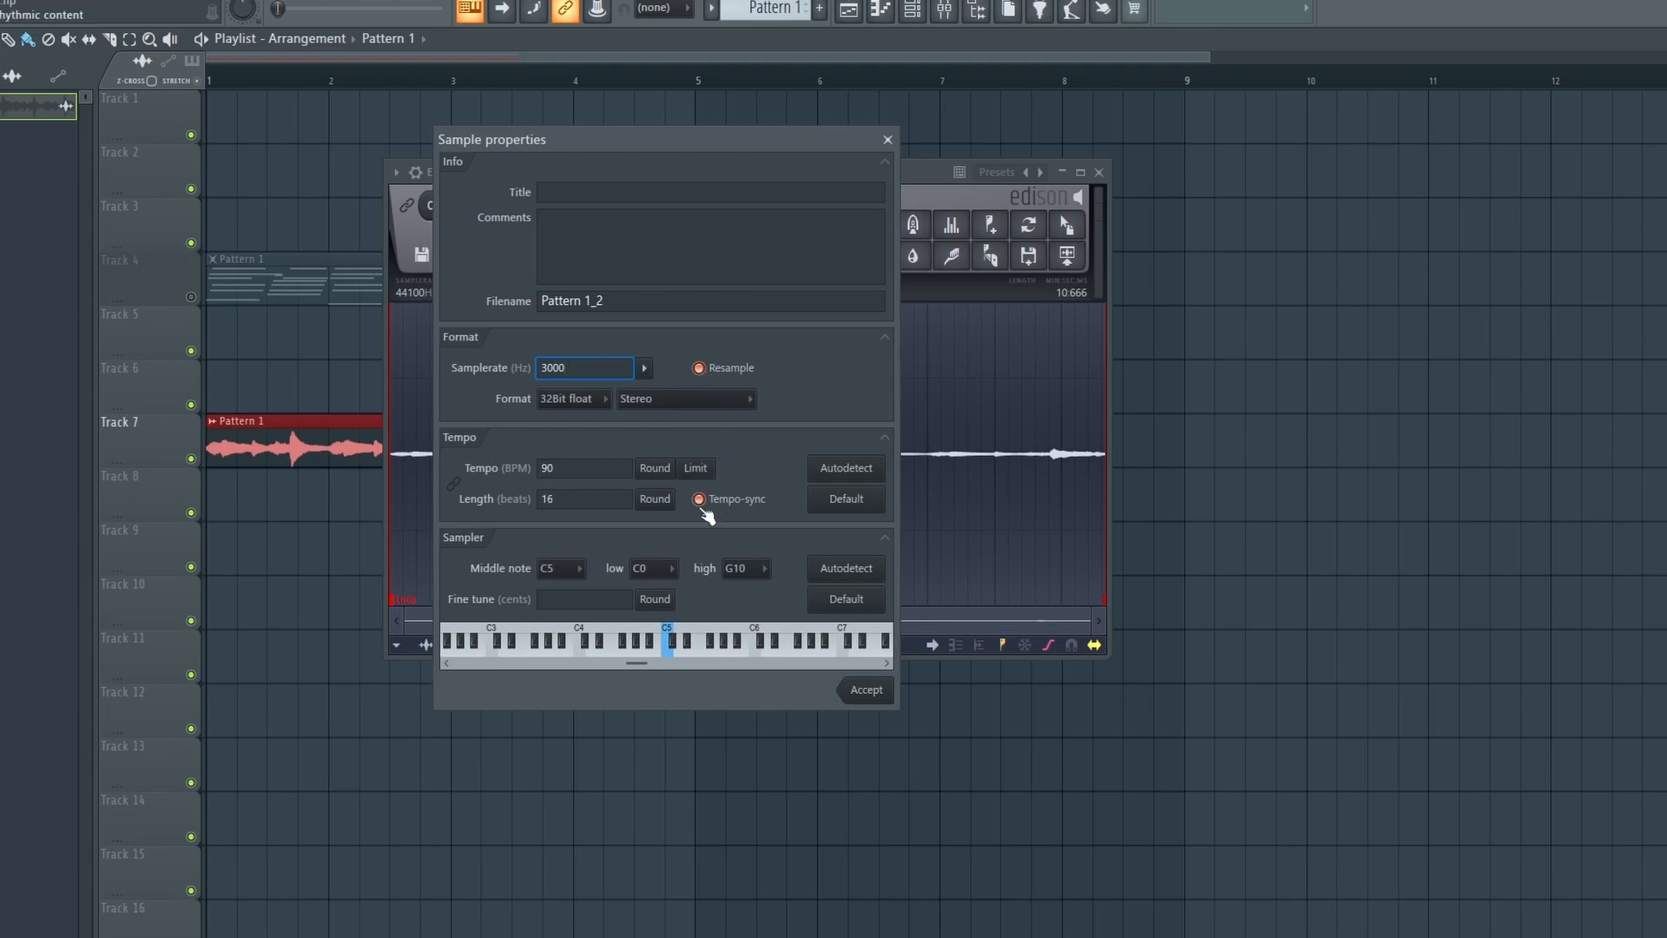
pyautogui.click(866, 688)
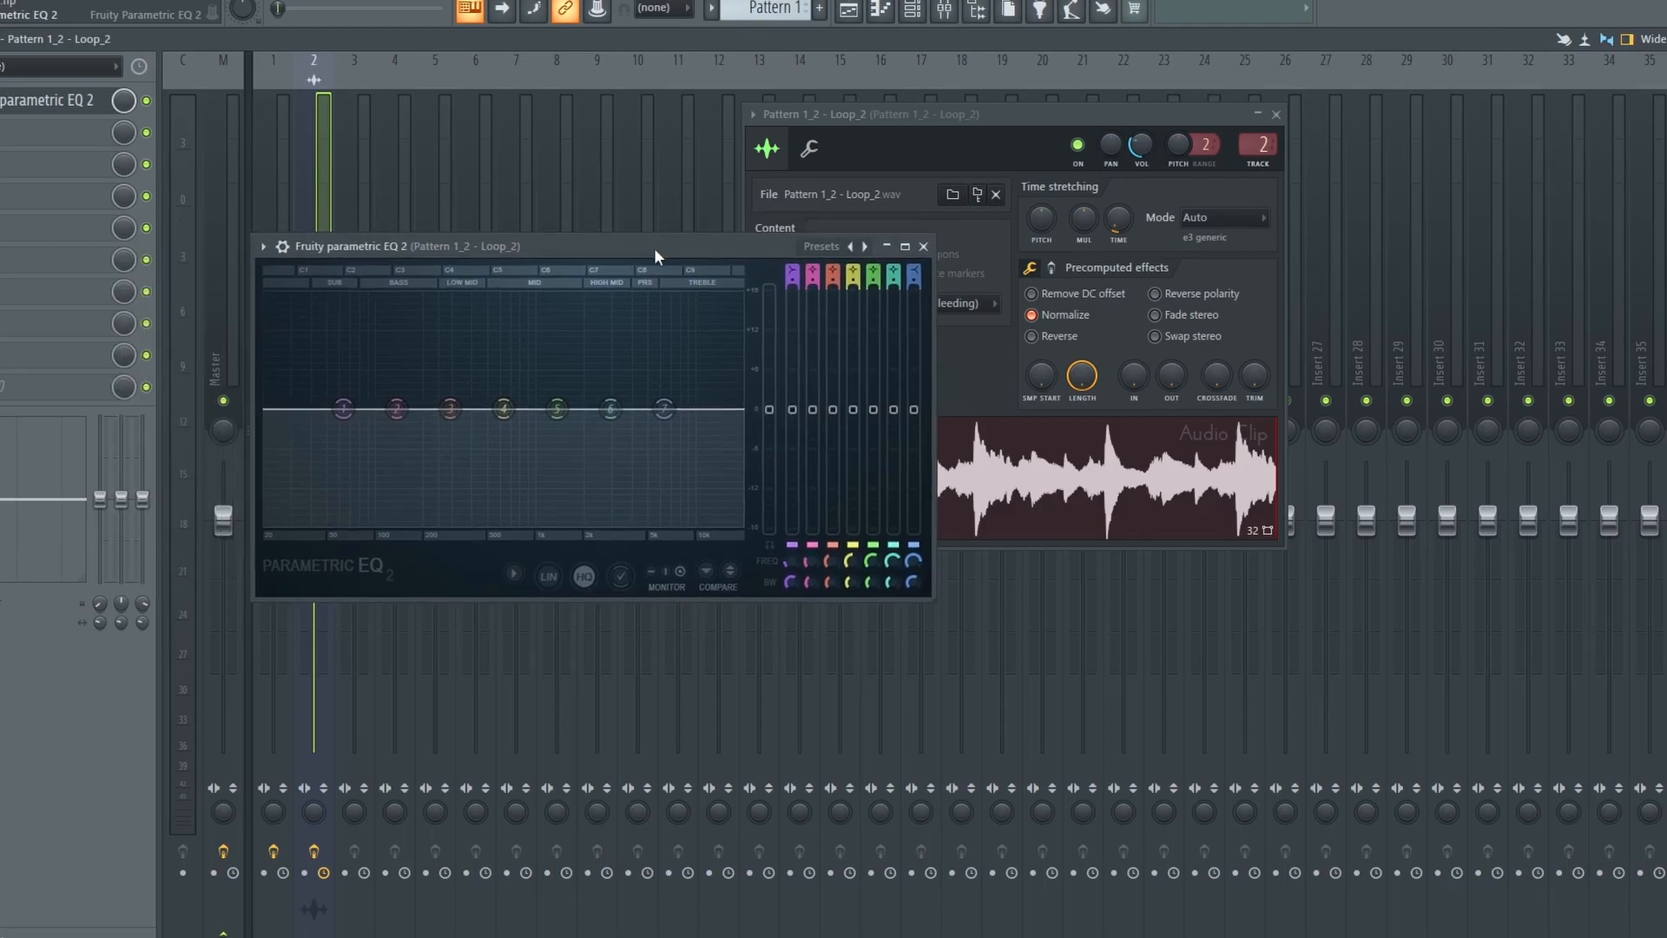
# Apply the Radio preset in Parametric EQ 2 and adjust two band handles.
pyautogui.click(820, 245)
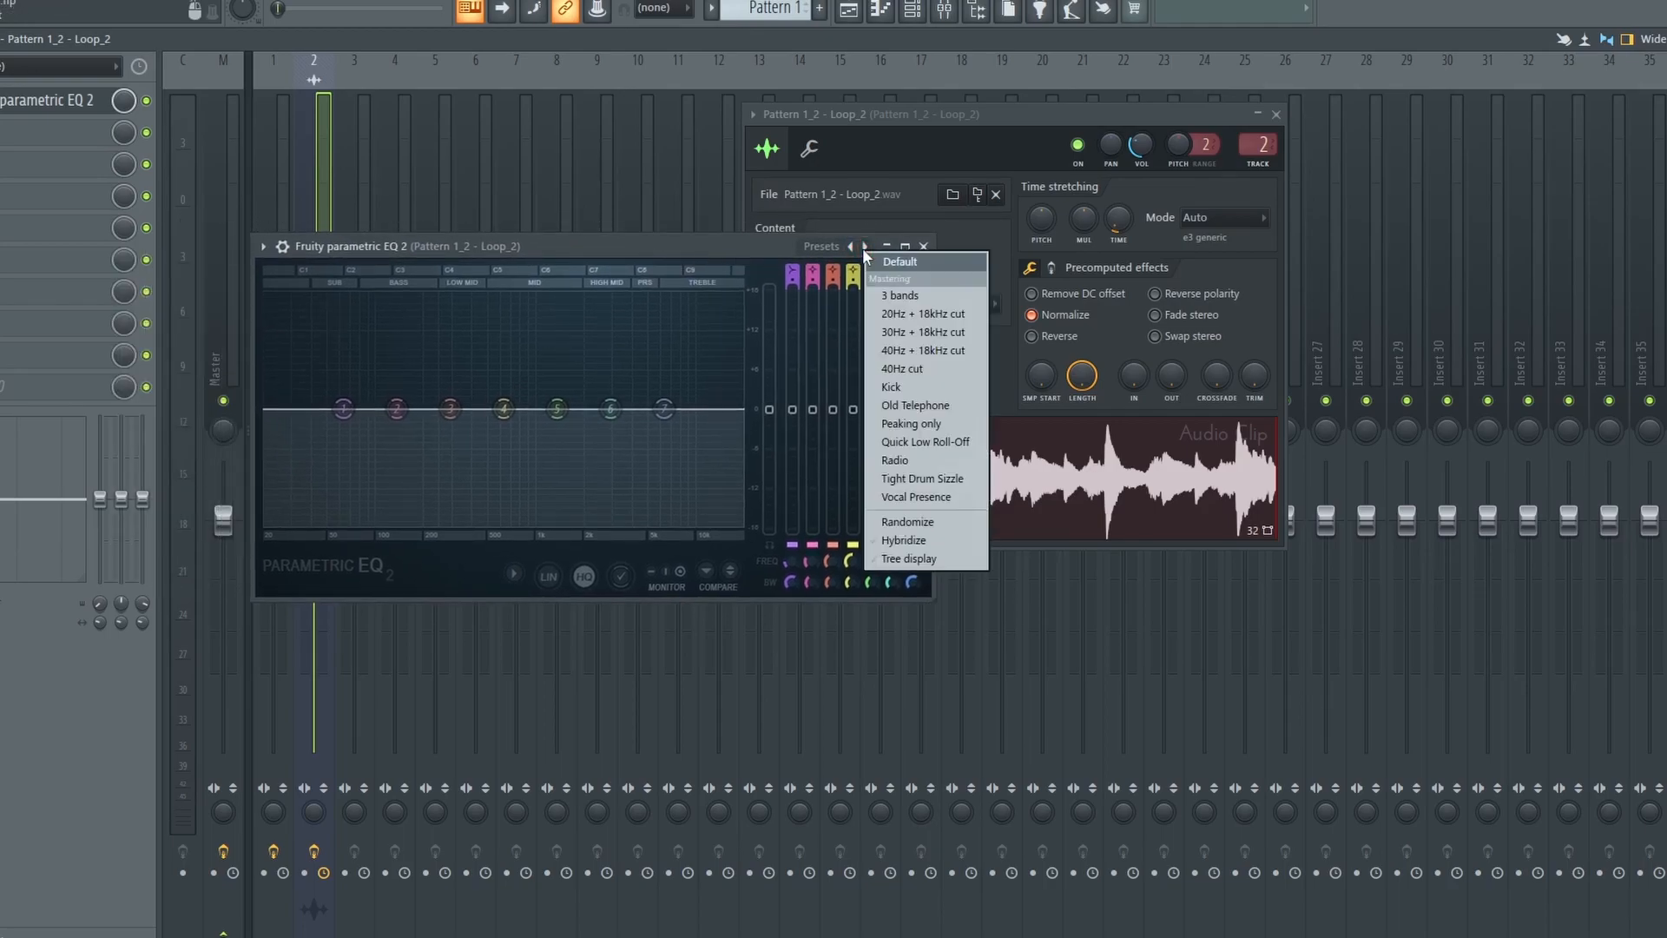
pyautogui.moveTo(914, 406)
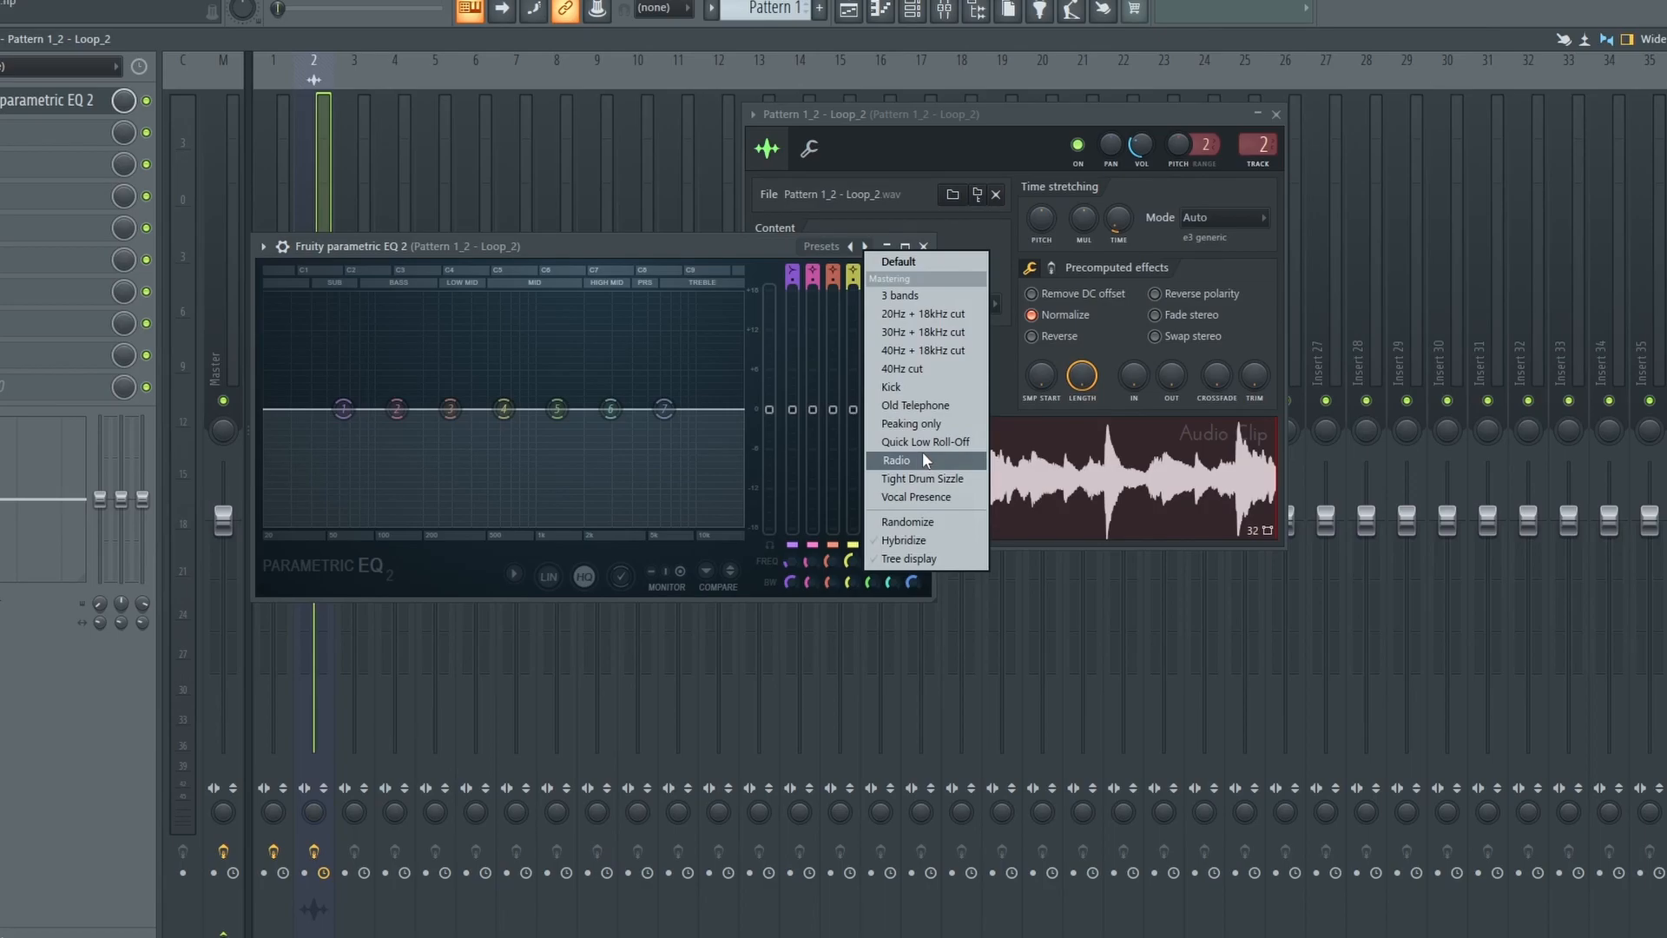
pyautogui.moveTo(928, 463)
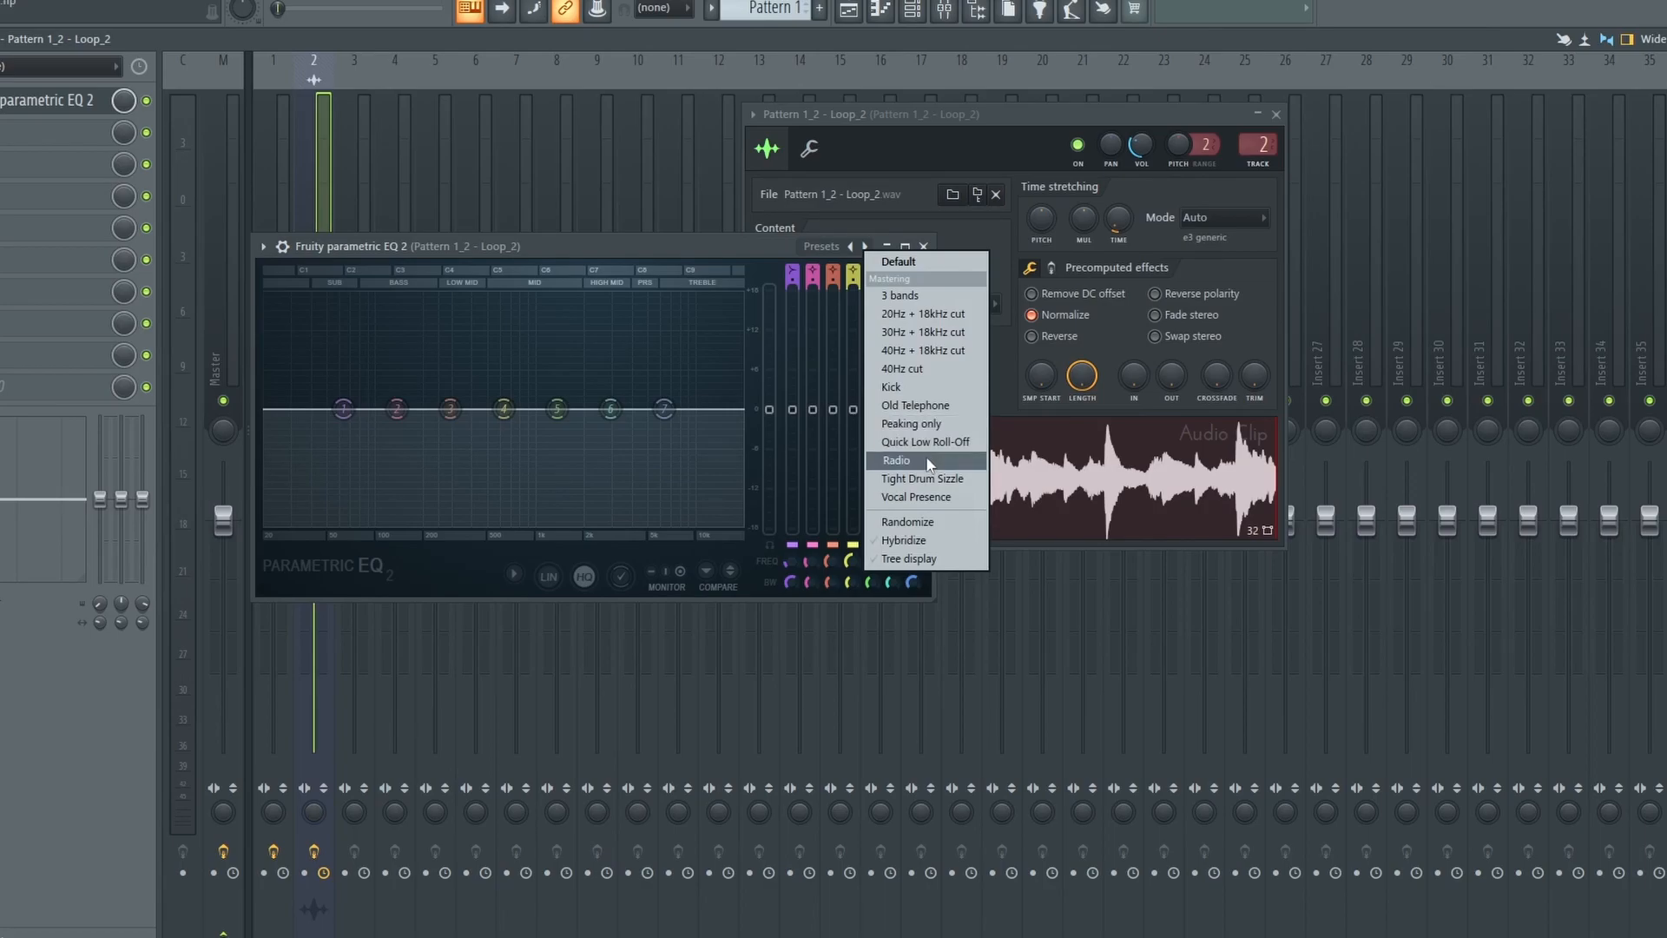
pyautogui.click(896, 459)
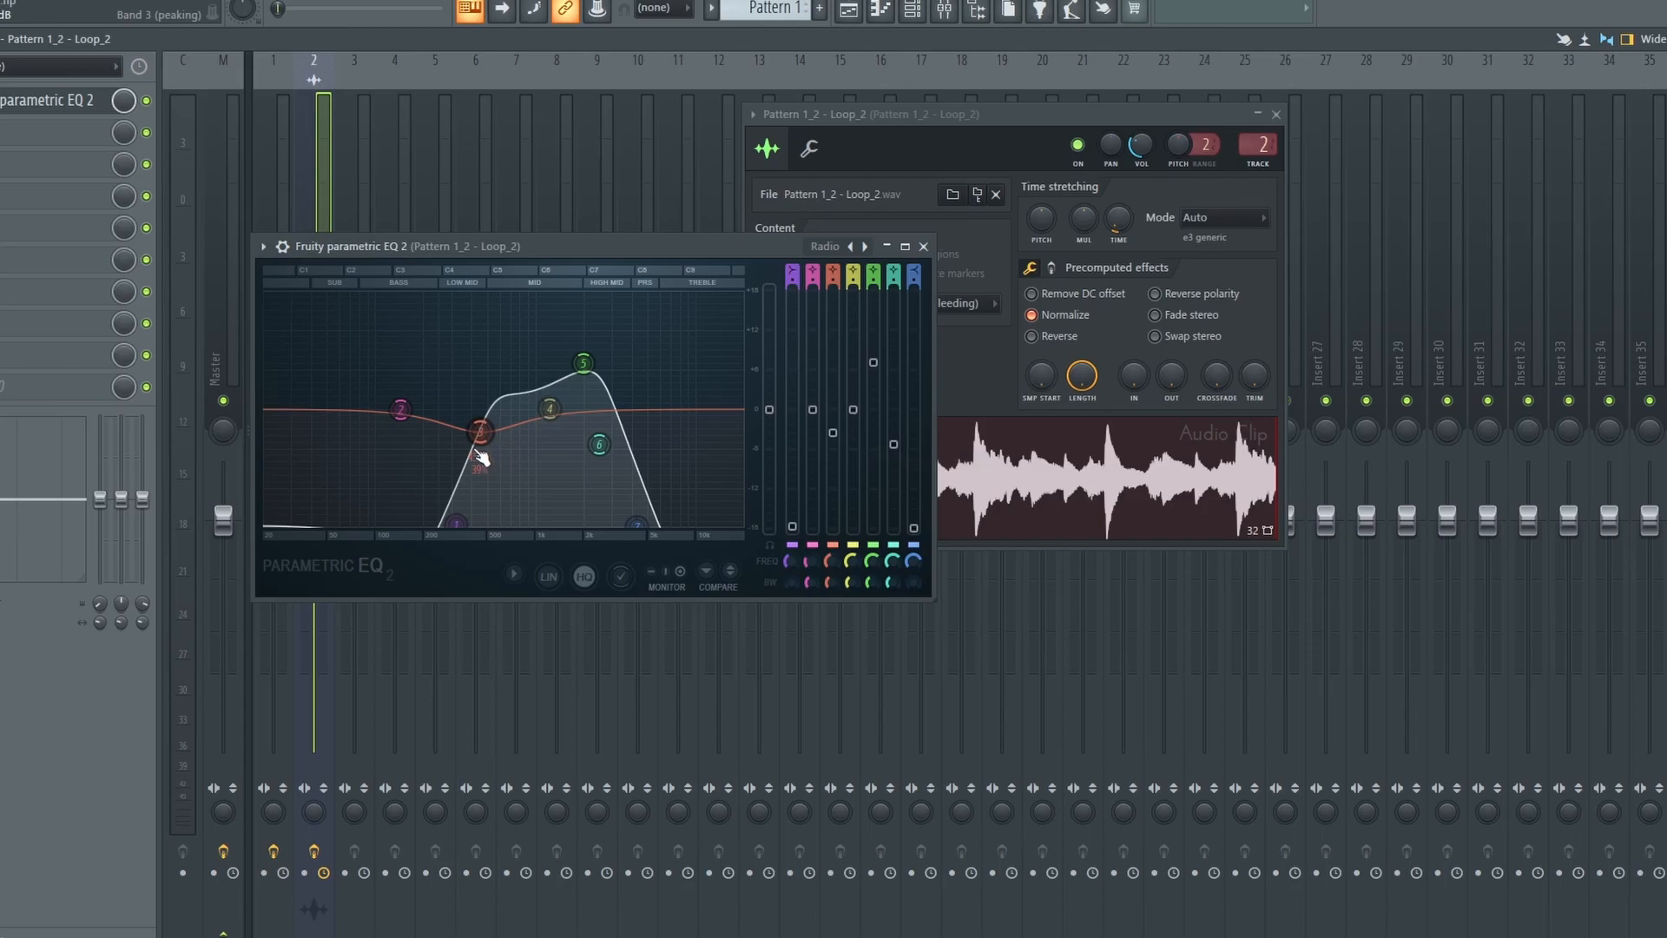
pyautogui.moveTo(480, 430); pyautogui.dragTo(479, 432)
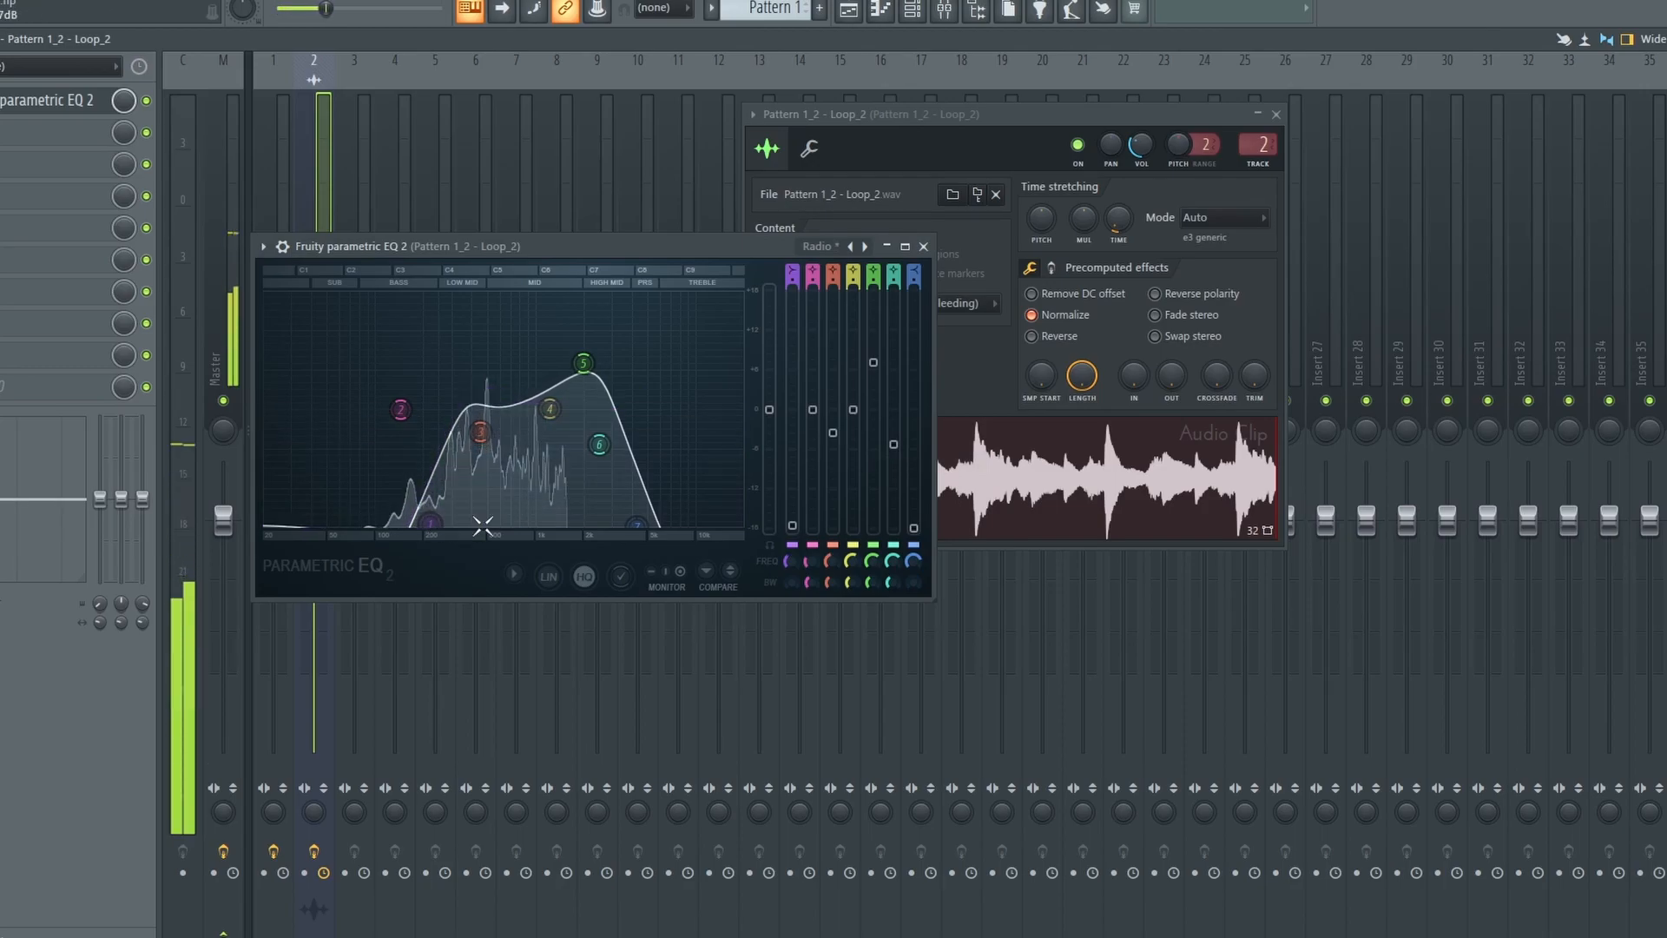
pyautogui.moveTo(598, 444); pyautogui.dragTo(611, 441)
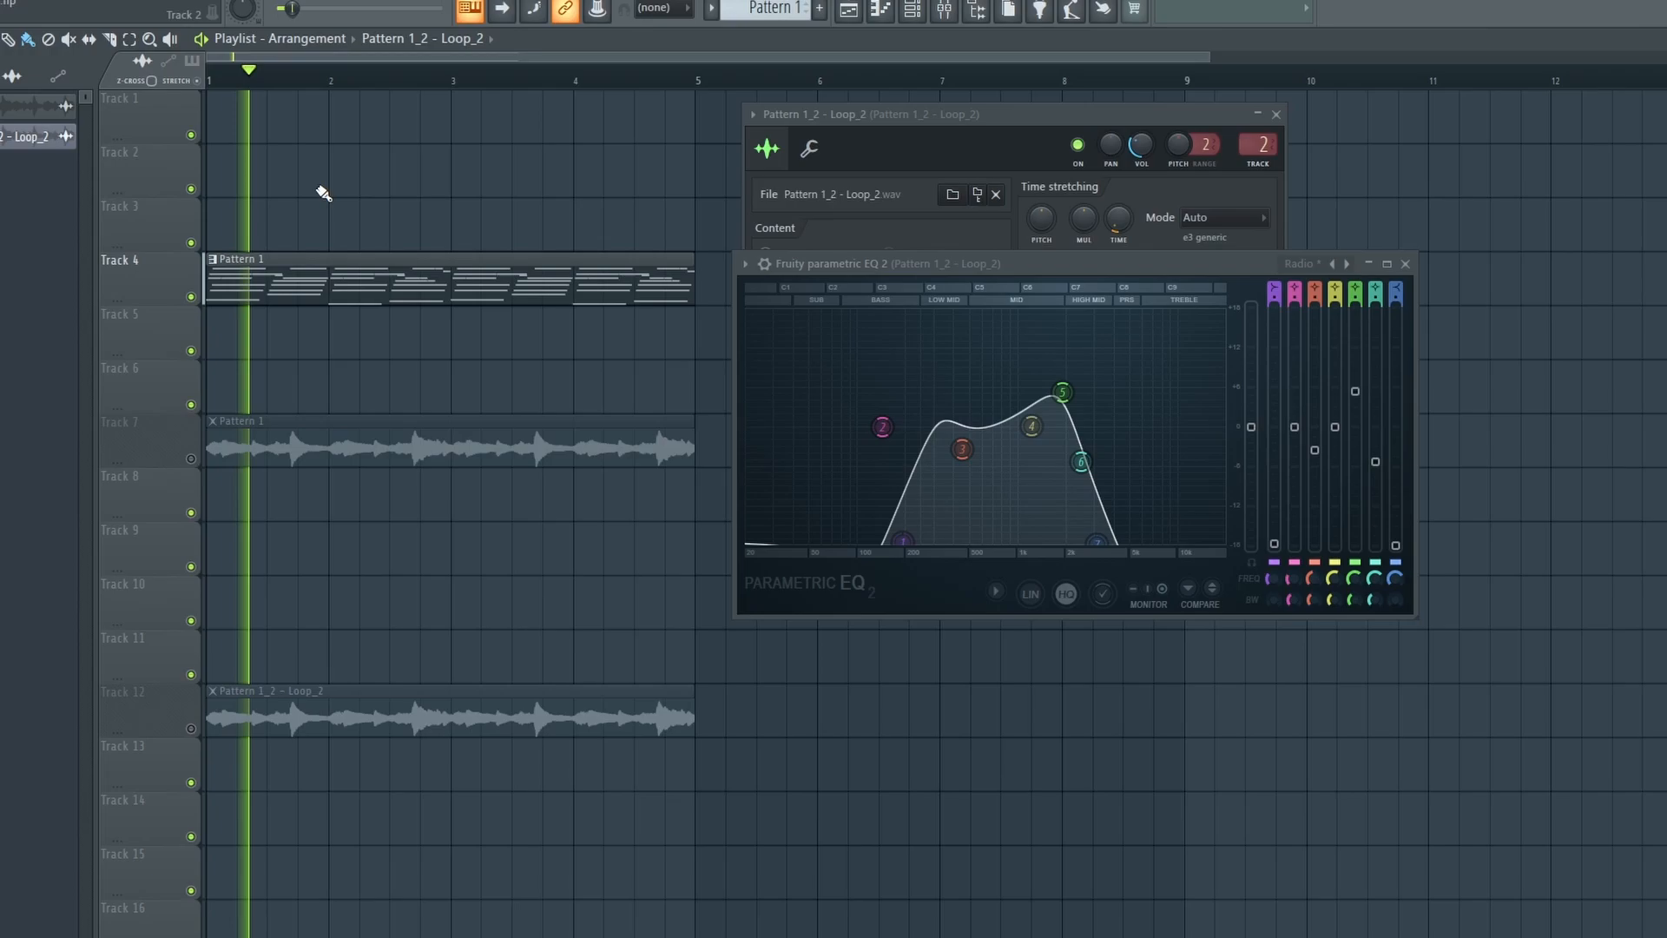
# Open and then close the first rendered Pattern 1 clip's settings.
pyautogui.click(327, 71)
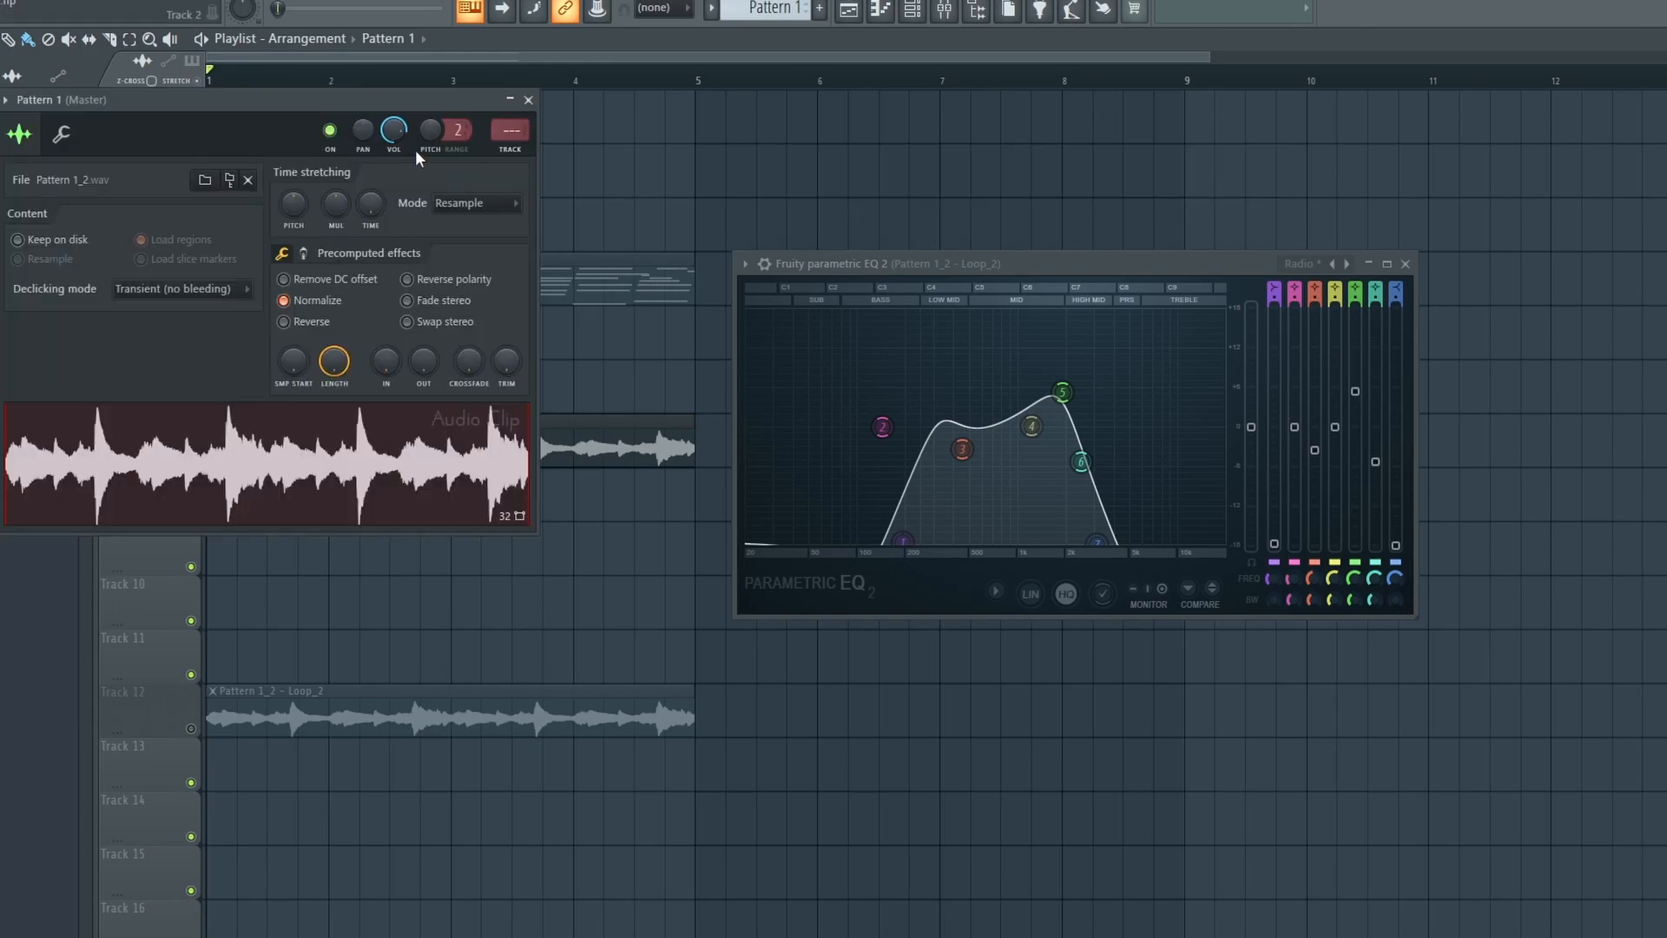
pyautogui.click(527, 99)
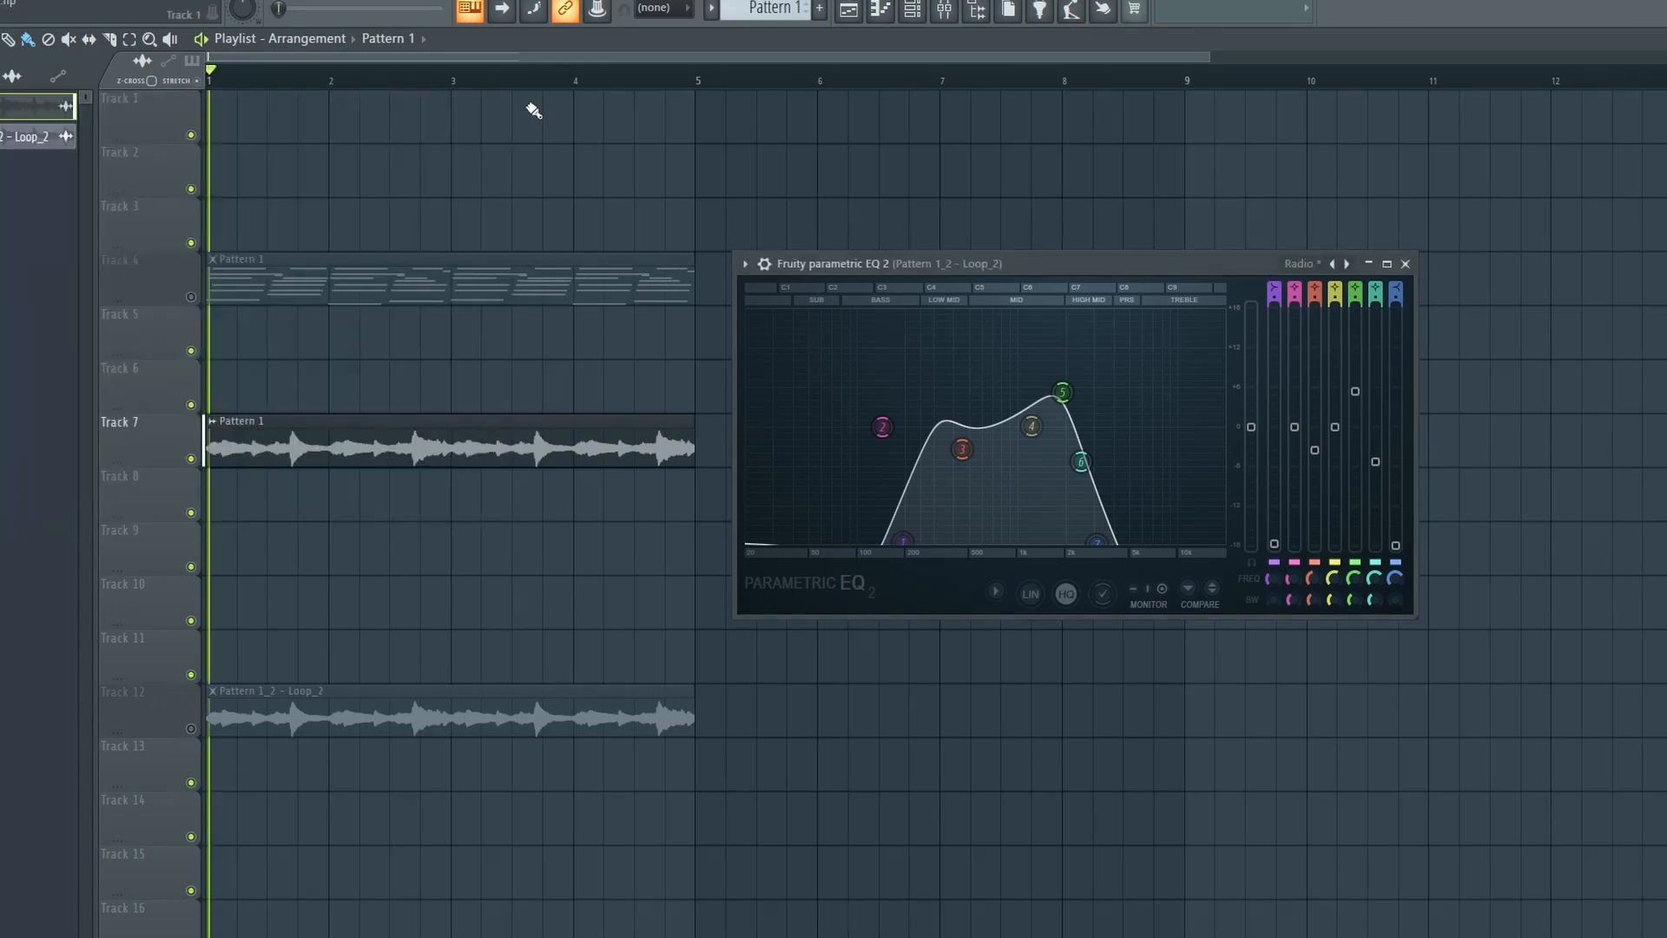